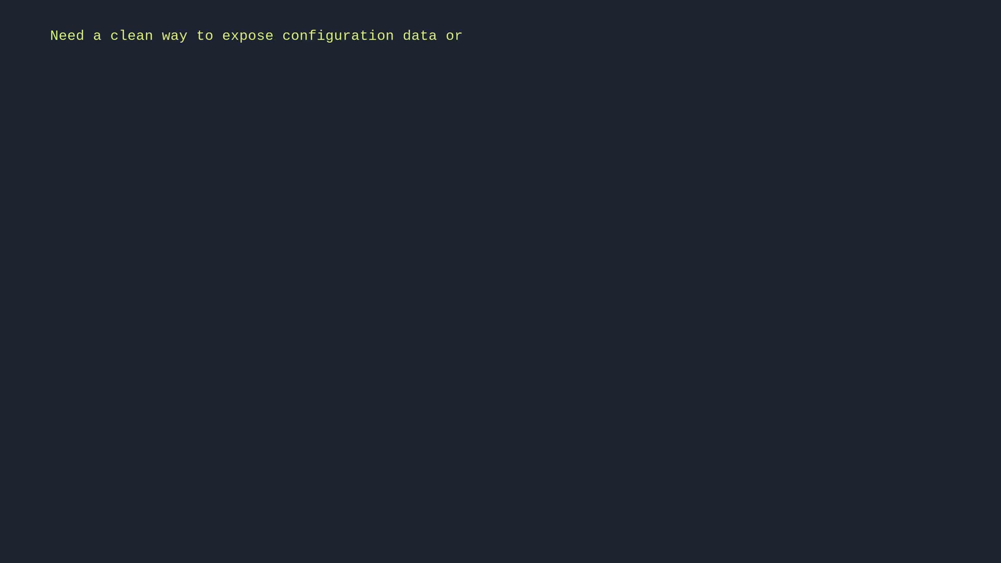
pyautogui.write('static information to your AI tools without building full APIs?')
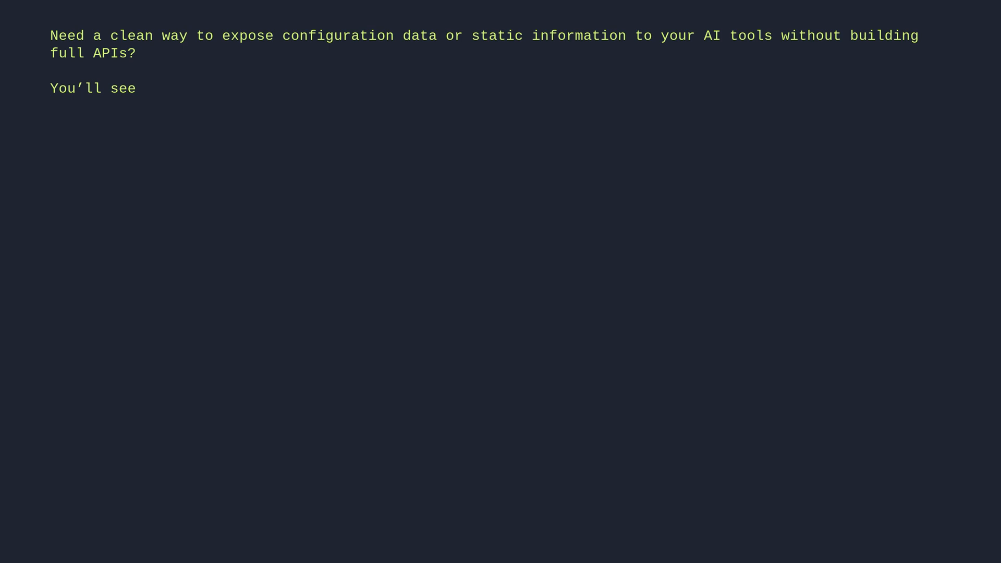
pyautogui.write('how to create a FastMCP resource that serves structured data through a simple URI-based system')
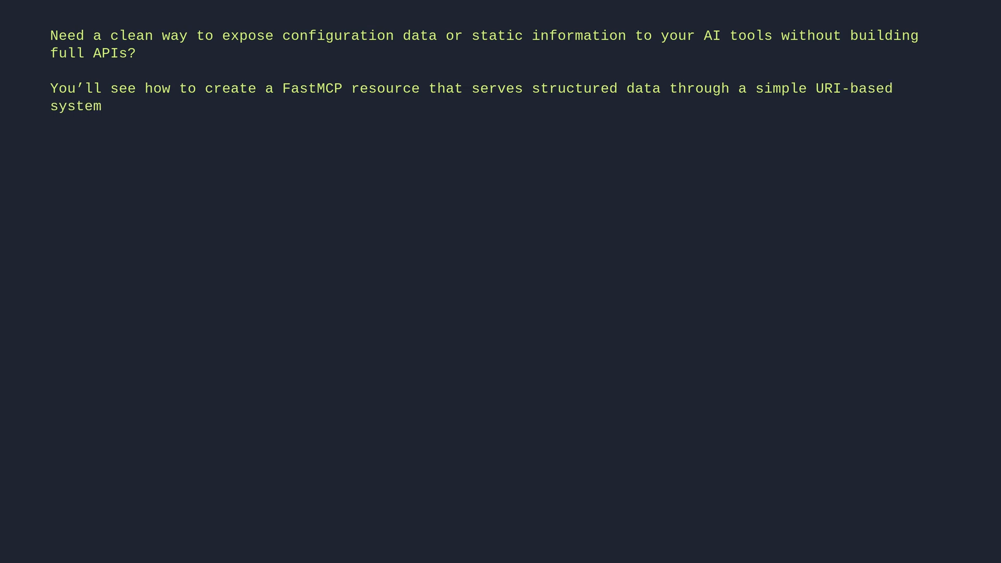
pyautogui.write(". We'll start with the m")
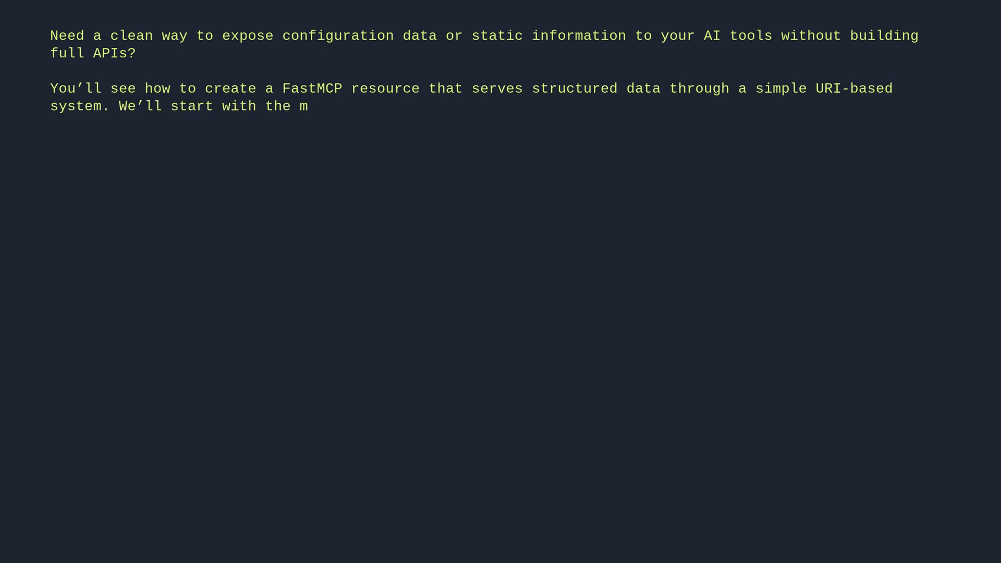
pyautogui.write('ost basic form—a static configuration endpoint—while noting how this')
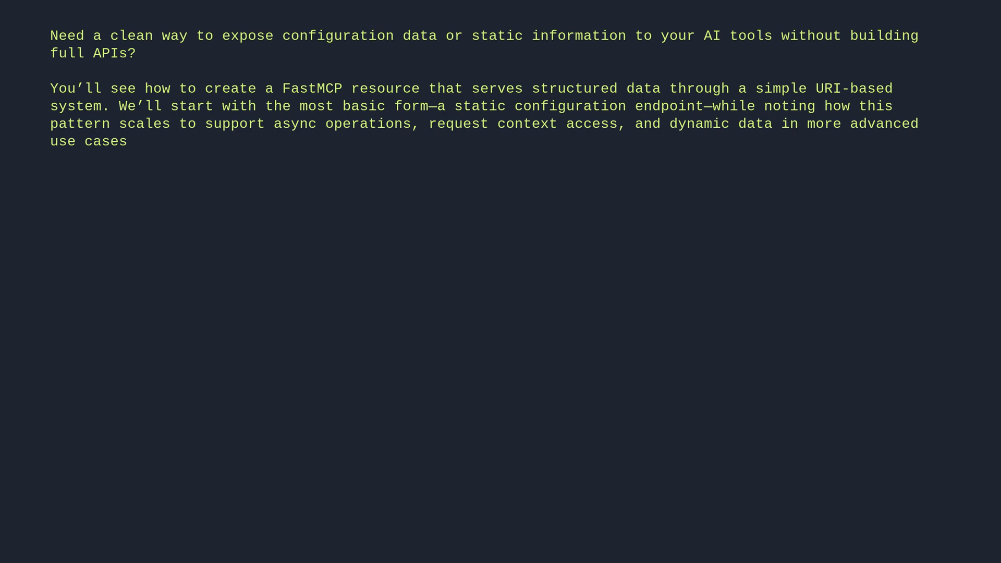
pyautogui.write('@mcp.resource(')
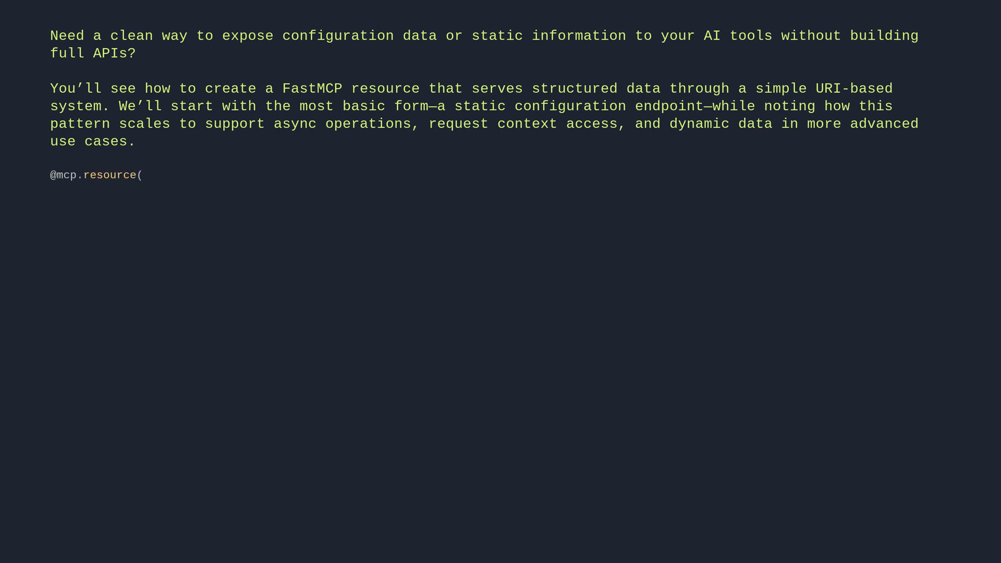
pyautogui.write('"data://config')
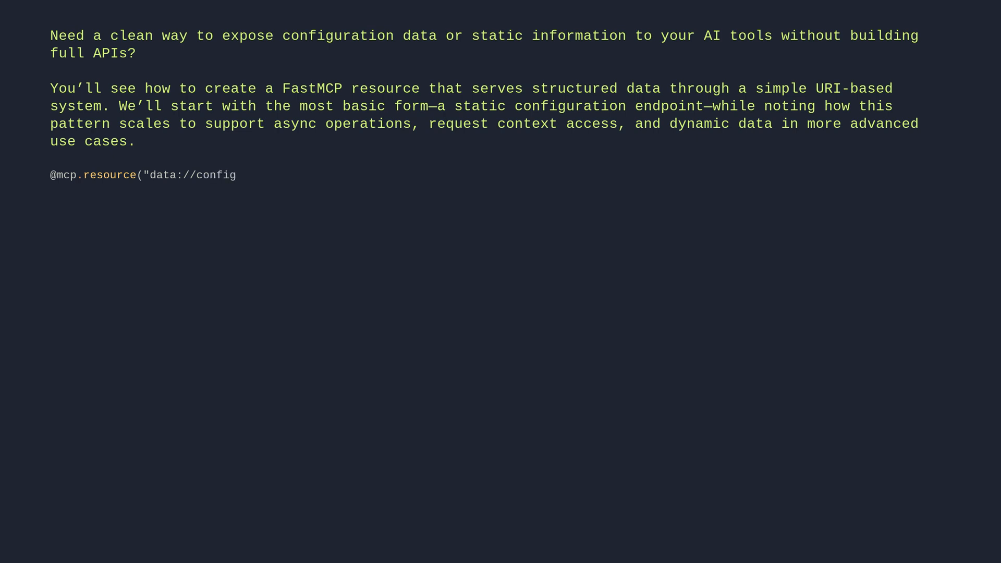
pyautogui.write('")')
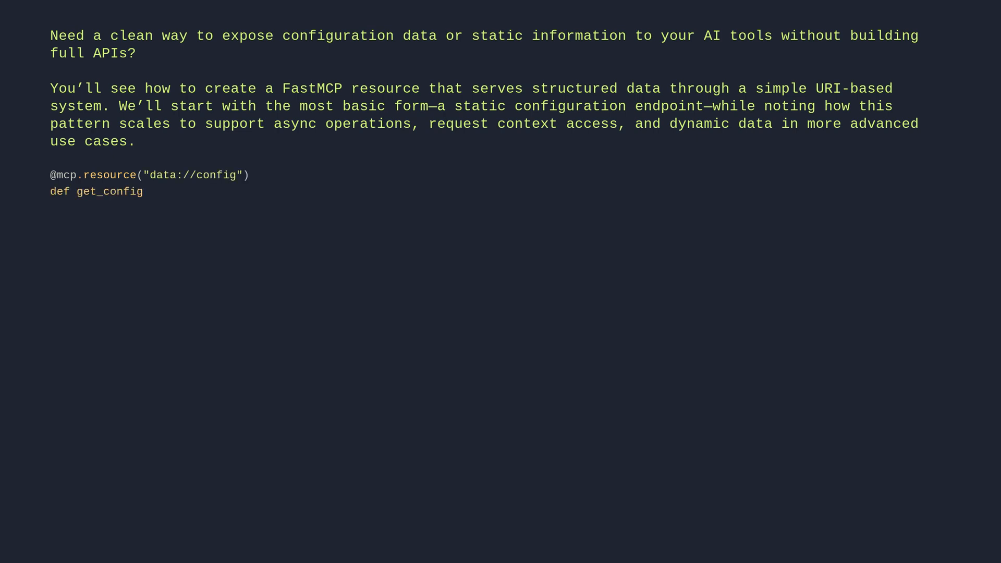
pyautogui.write('() -> dict:')
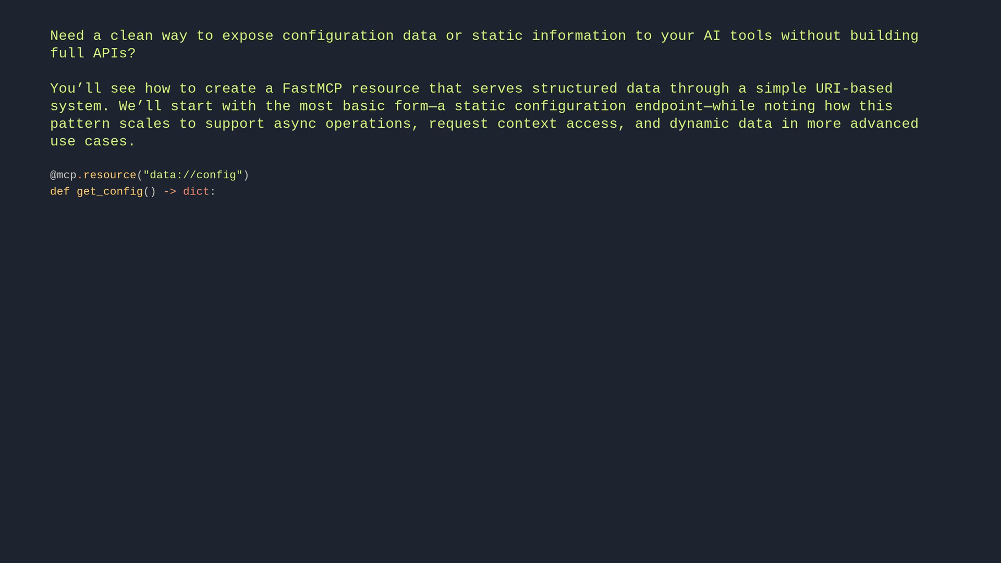
pyautogui.write('"""Provides the')
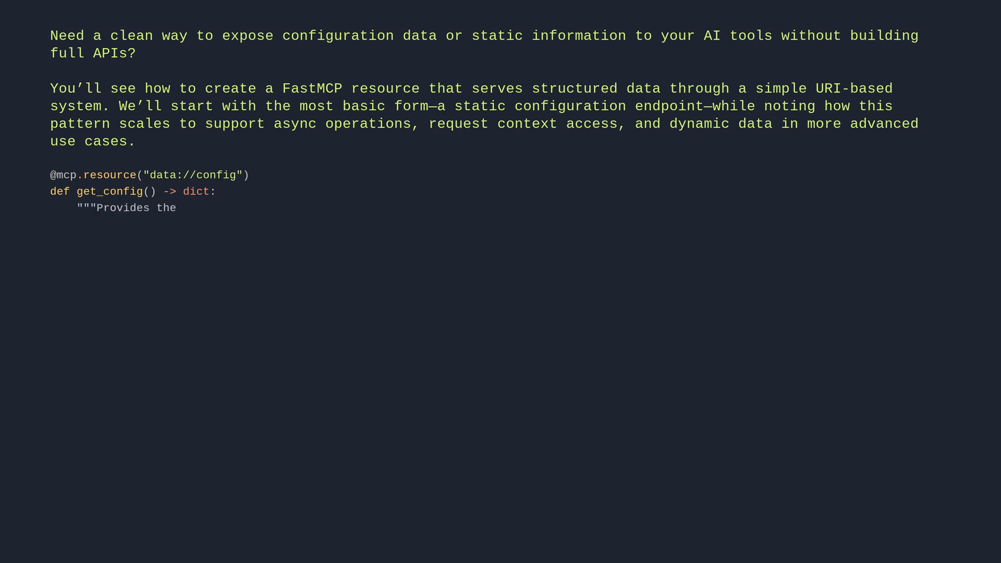
pyautogui.write('application configuration."""')
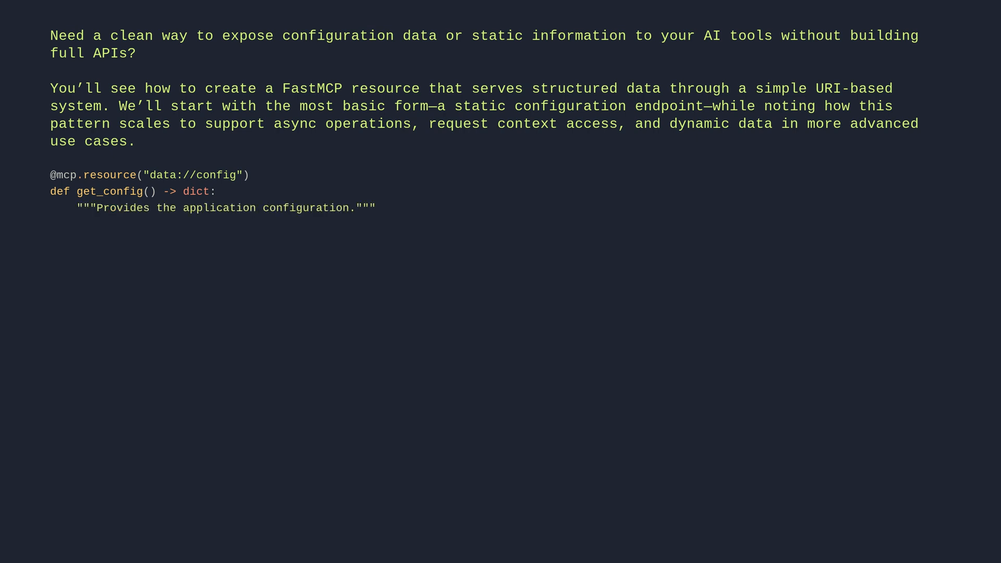
pyautogui.write('return {"theme": "')
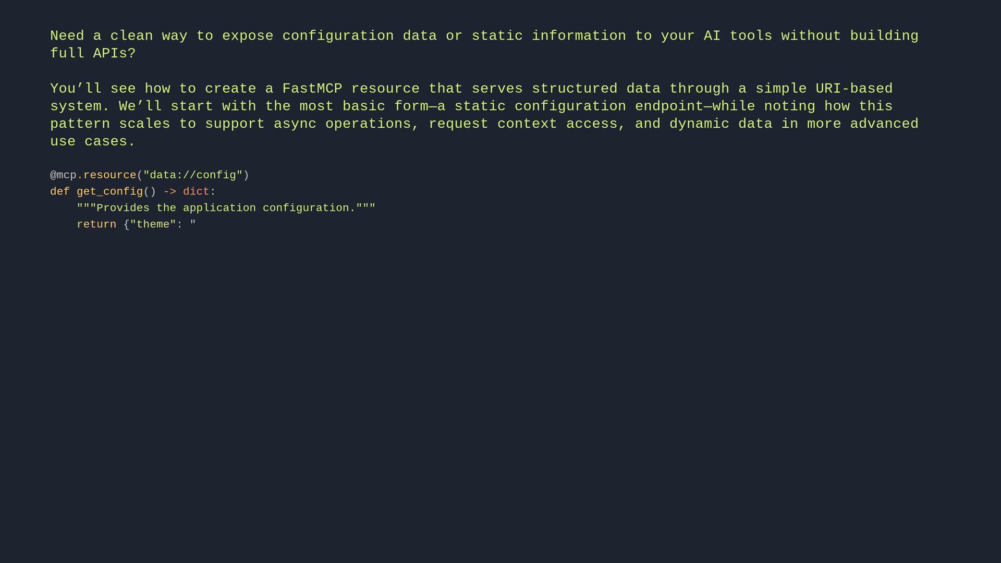
pyautogui.write('dark", "version": "1.0')
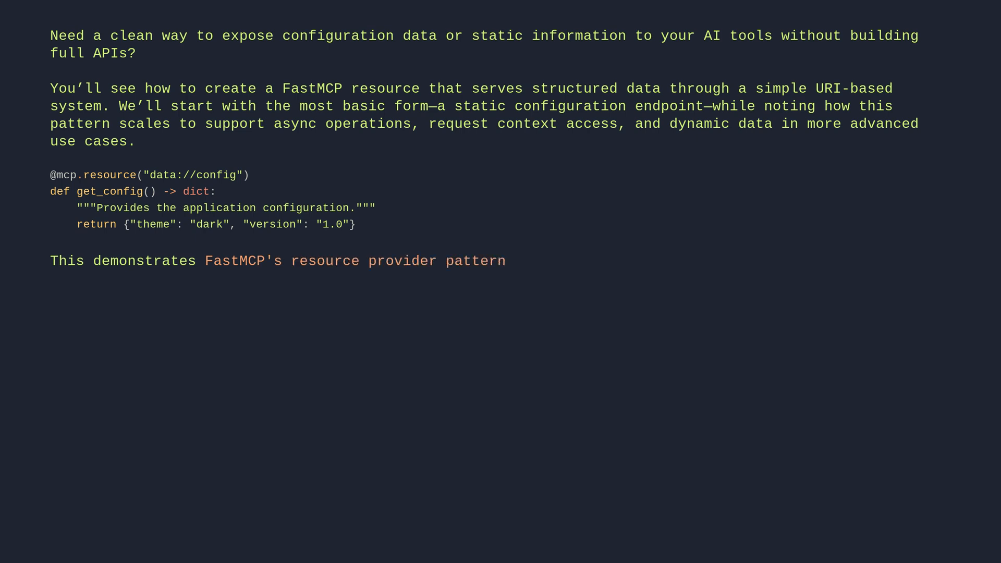
pyautogui.write(', where the `@mcp')
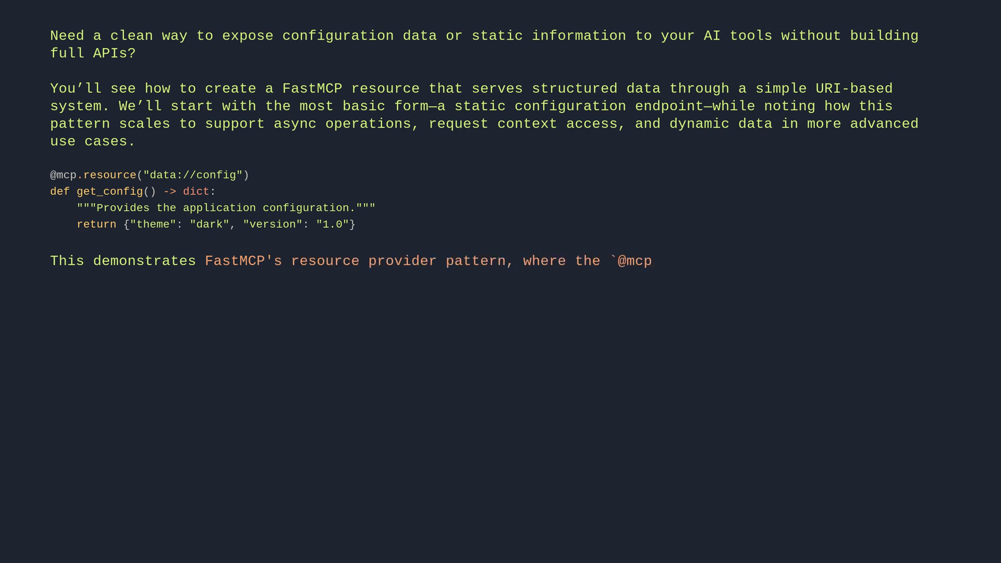
pyautogui.write('.resource` decorator exposes Python functions as read-o')
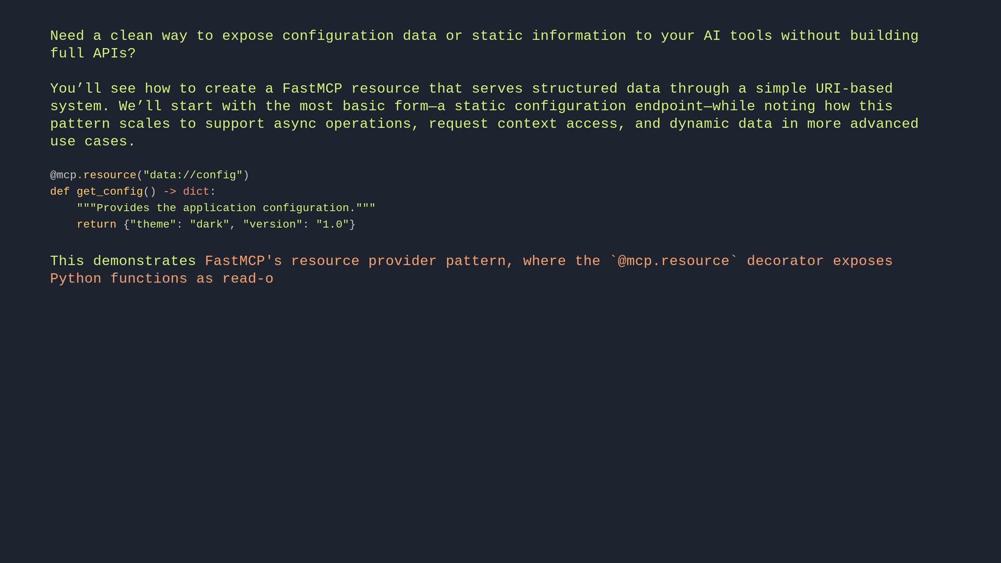
pyautogui.write('nly data endpoints with explicit URI-based addressing. The pattern creates a clear')
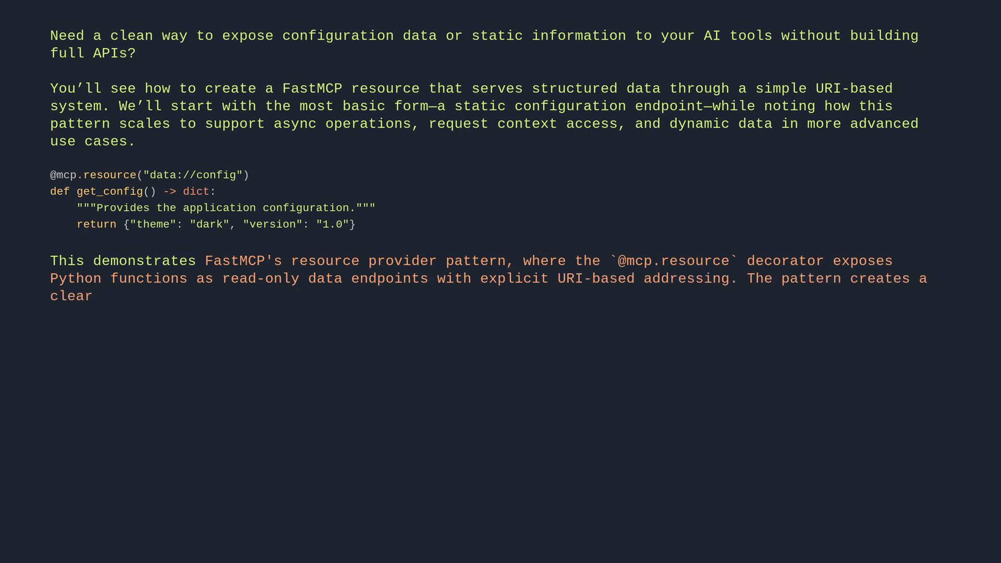
pyautogui.write('separation between executable tools and')
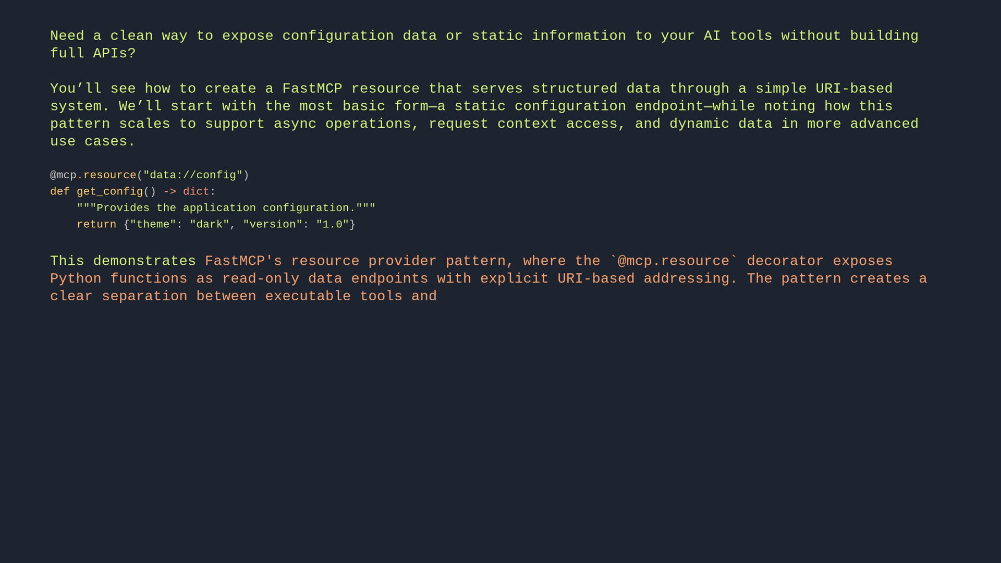
pyautogui.write('static/reference data, using the URI path as both a namespace location and discove')
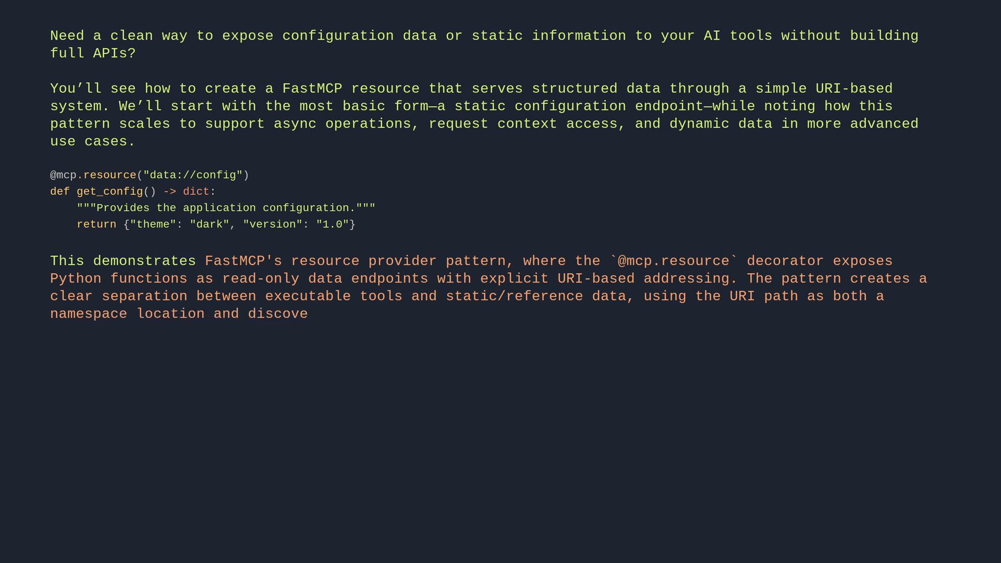
pyautogui.write("ry mechanism while maintaining type safety through Python's native type hints.")
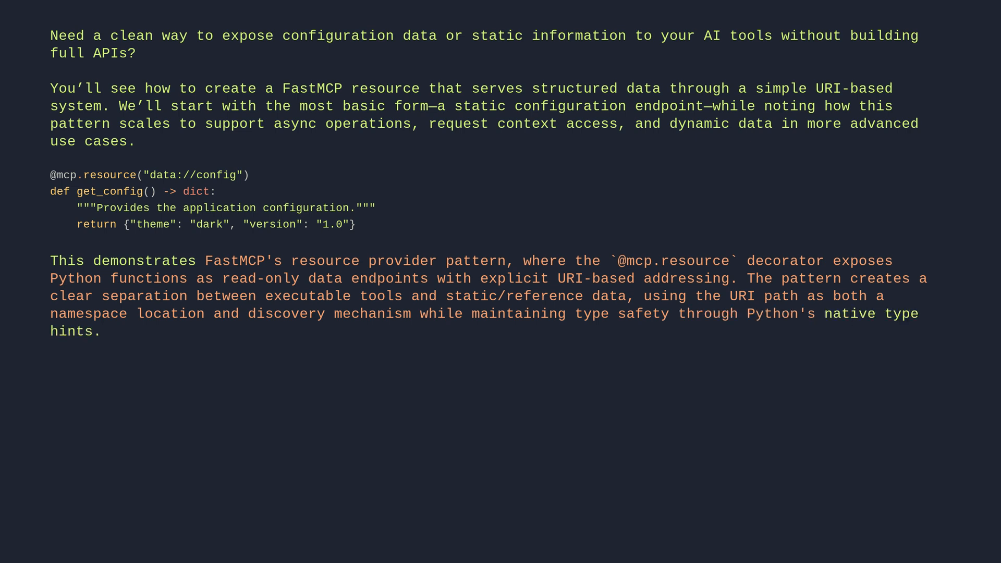
pyautogui.write('The implementation works by converting decorated functions into addressable')
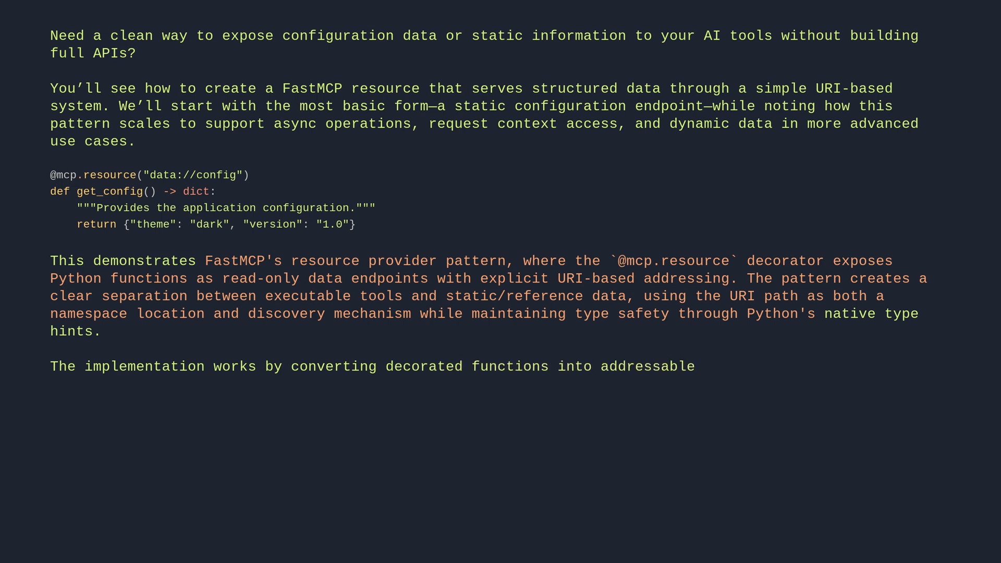
pyautogui.write('resources that return structur')
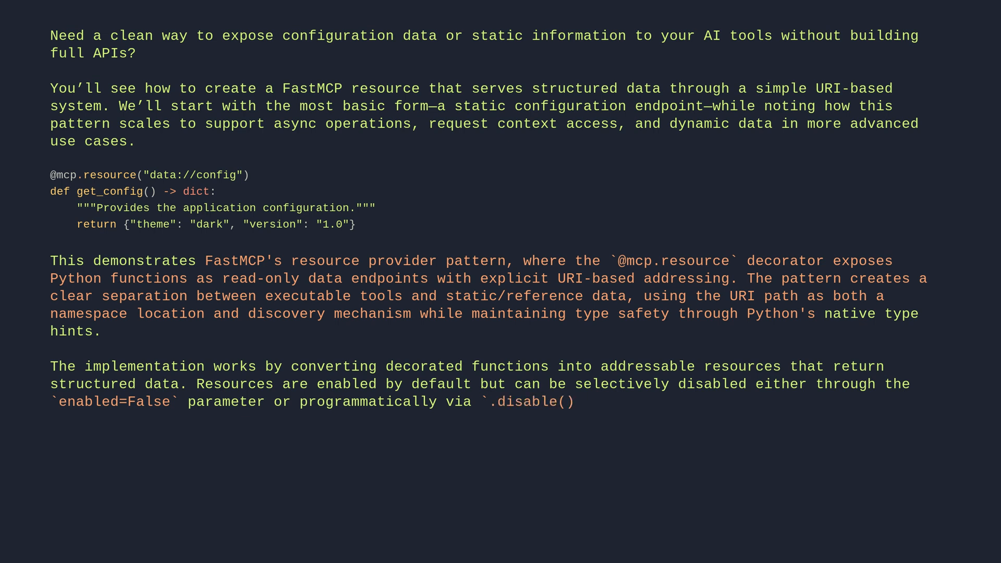
pyautogui.write('` methods. This ex')
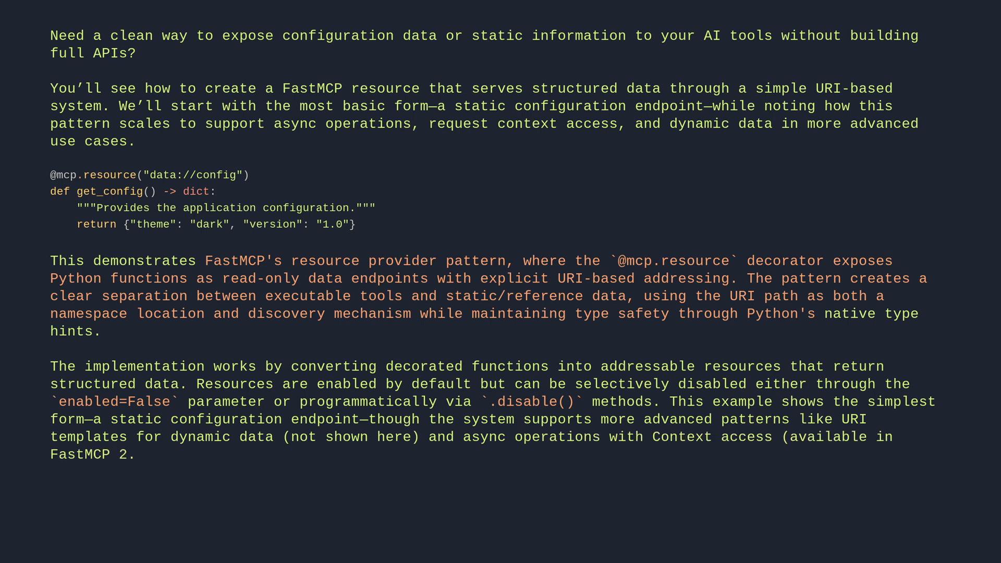
pyautogui.scroll(-3)
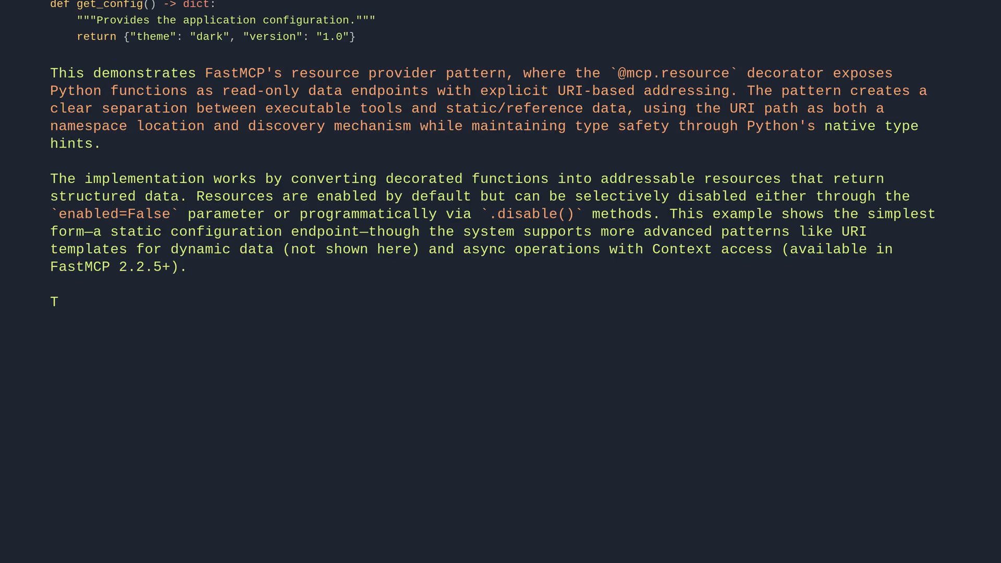
pyautogui.write('his approach solves common data')
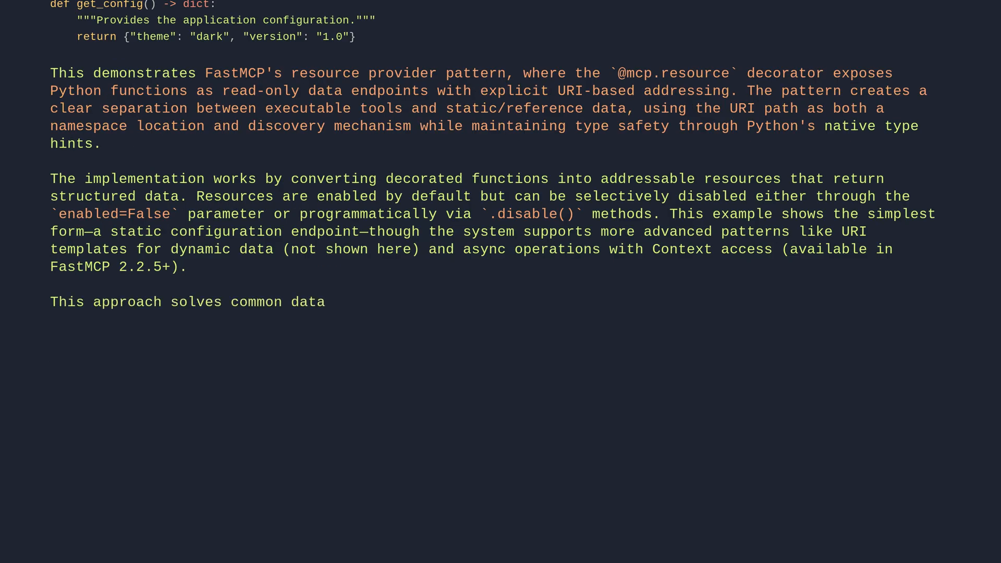
pyautogui.write('exposure challenges by providing a standardized way to publish co')
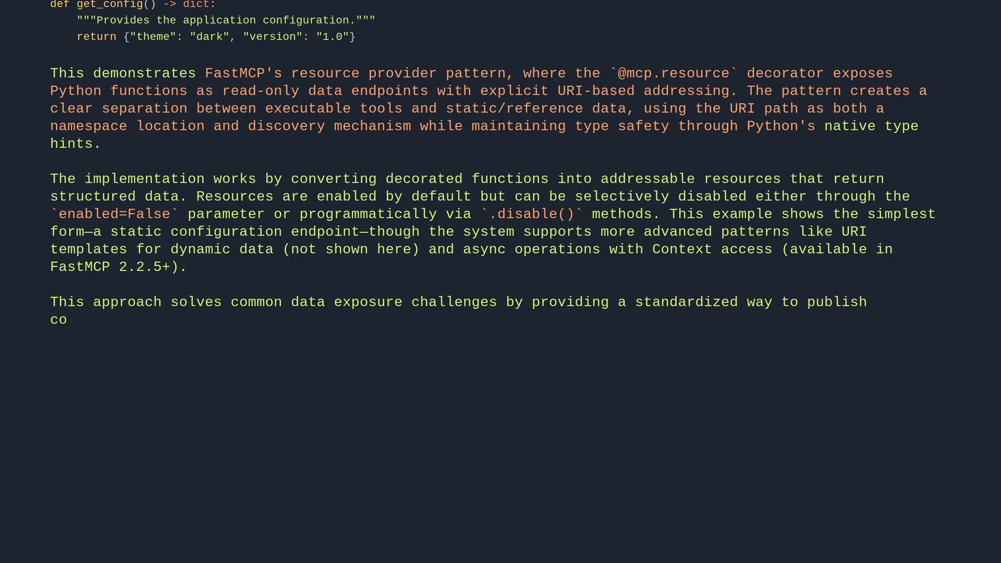
pyautogui.write('nfiguration, metadat')
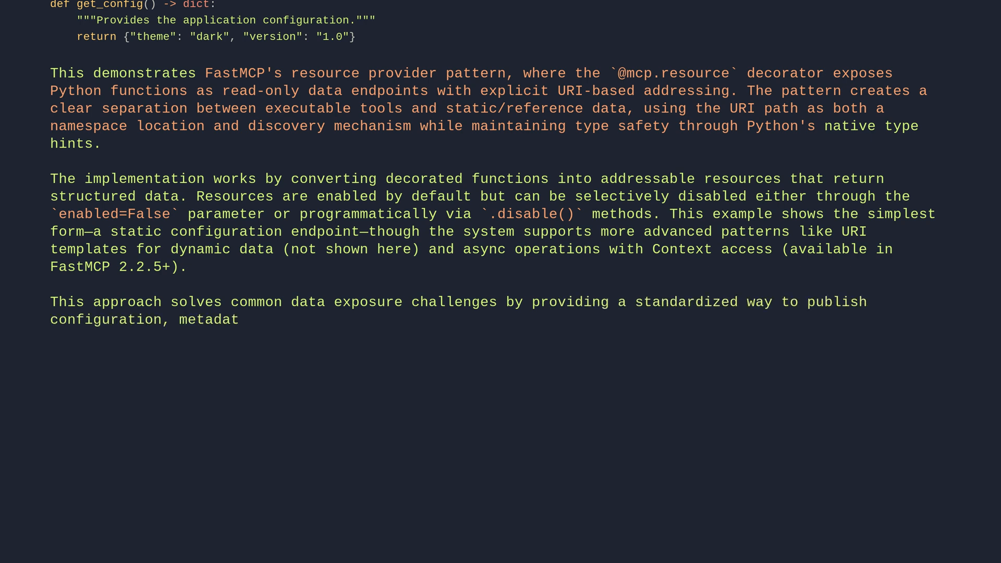
pyautogui.write('a, or reference data alongsid')
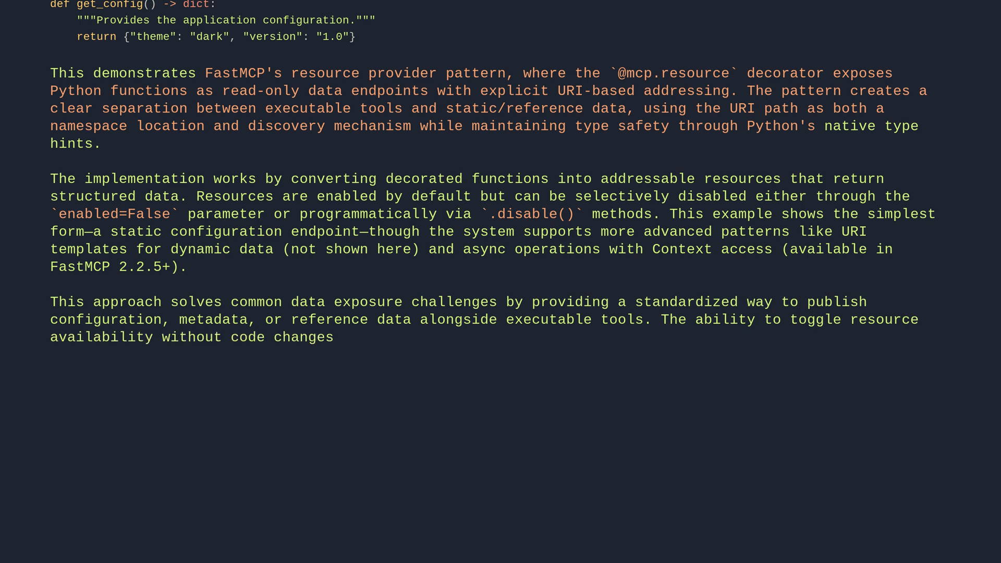
pyautogui.write(', combined with proper error handling for unknown/disabled resources,')
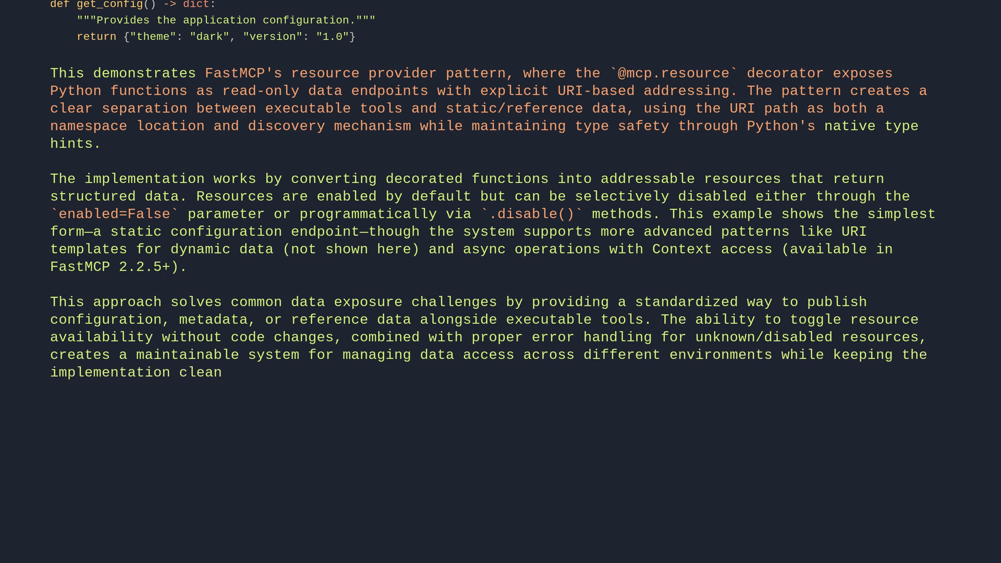
pyautogui.write('and focused.')
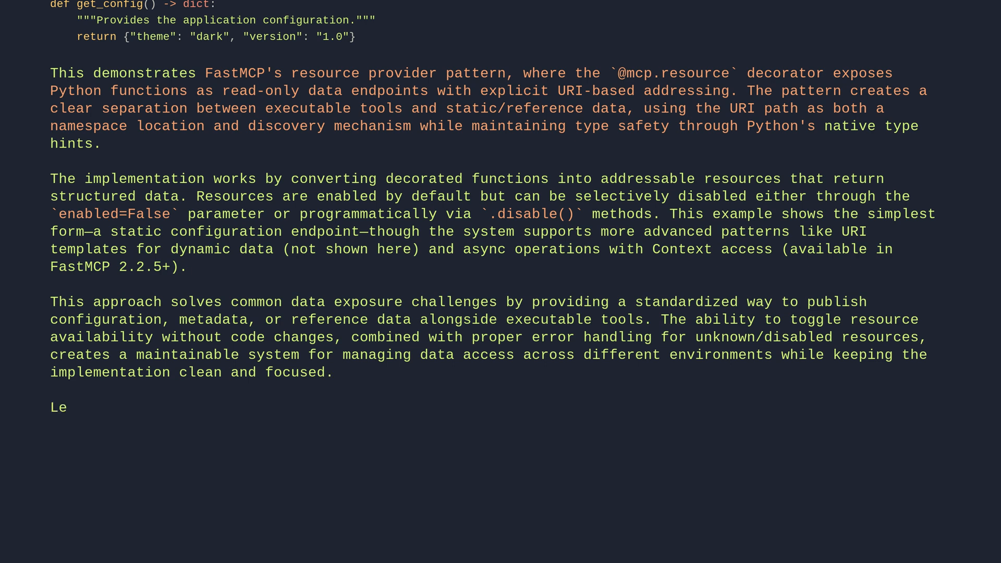
pyautogui.write("t's break it down line by line")
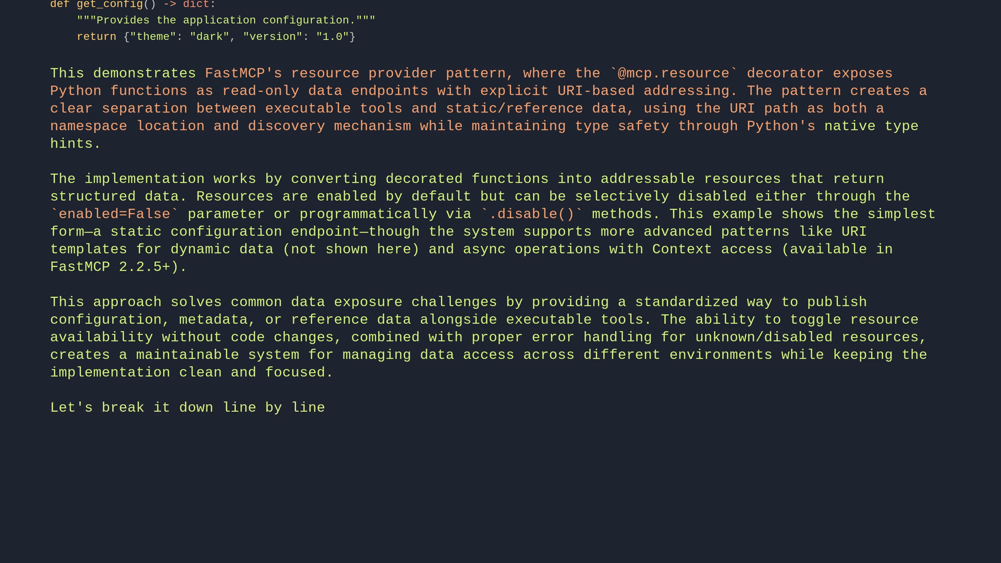
pyautogui.write('.')
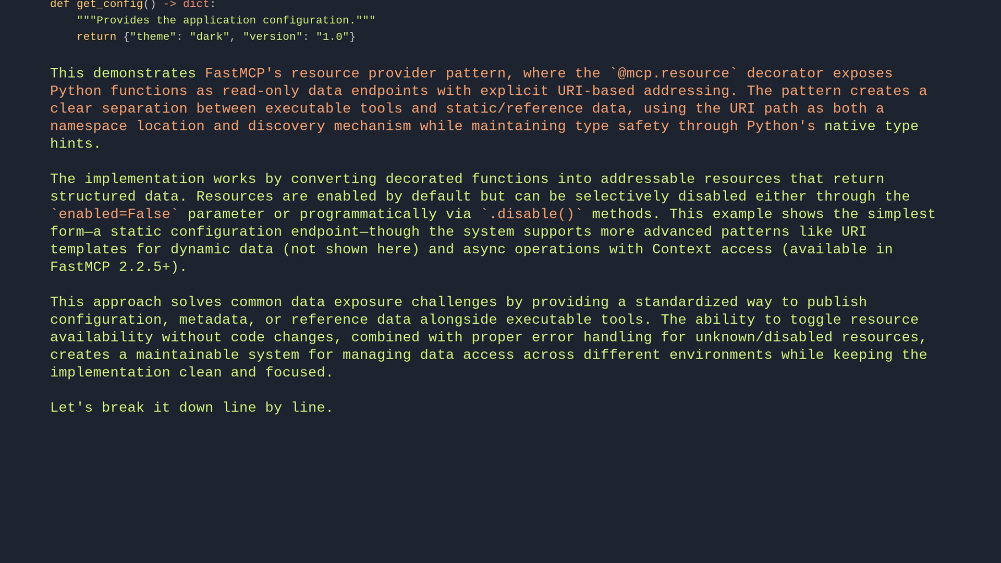
pyautogui.write('@mcp.resource("data')
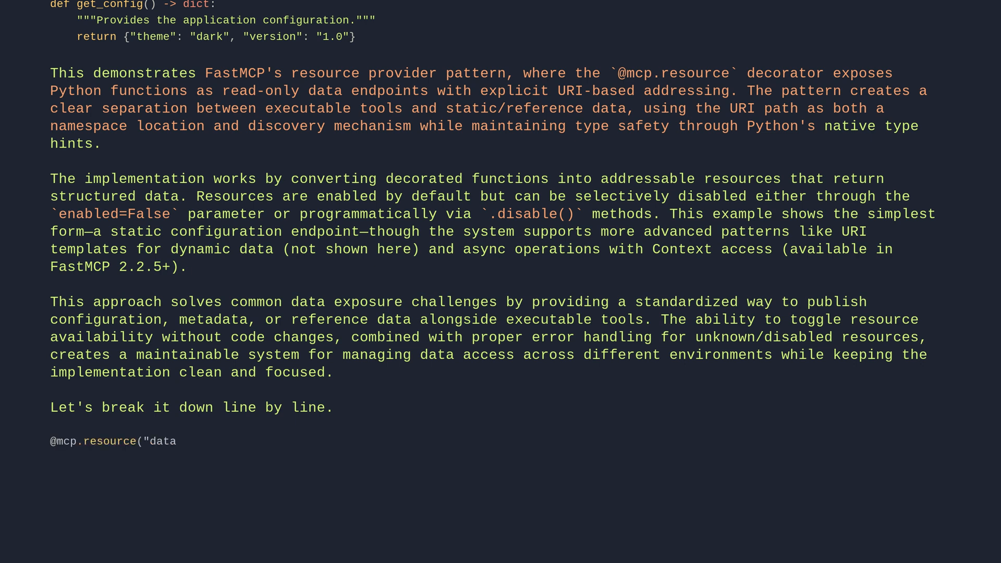
pyautogui.write('://config')
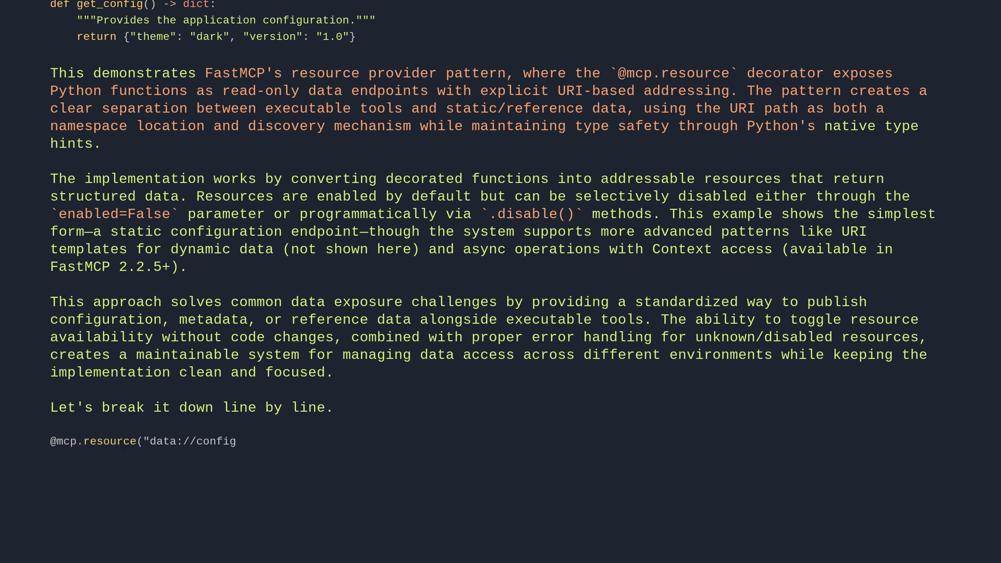
pyautogui.write('")')
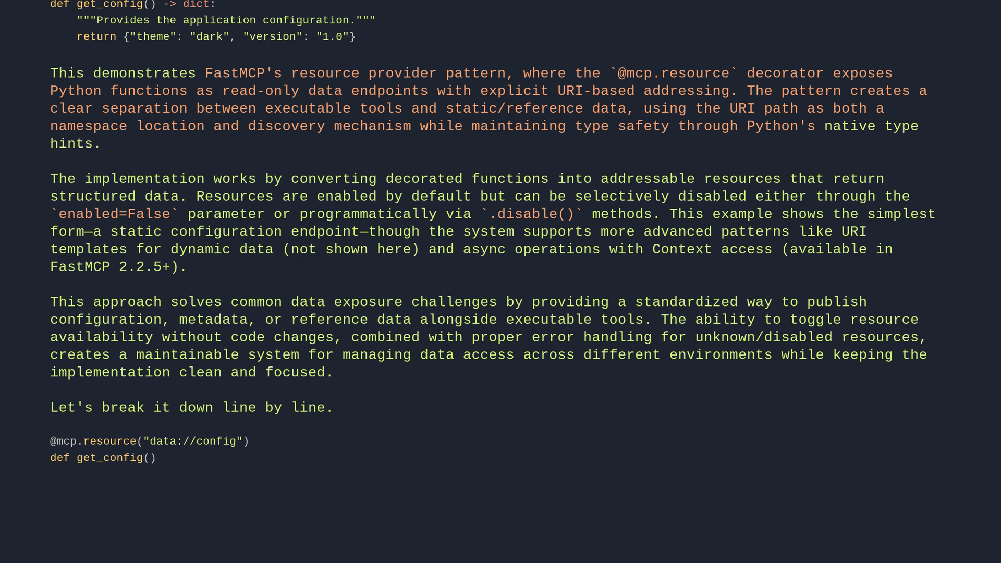
pyautogui.scroll(-3)
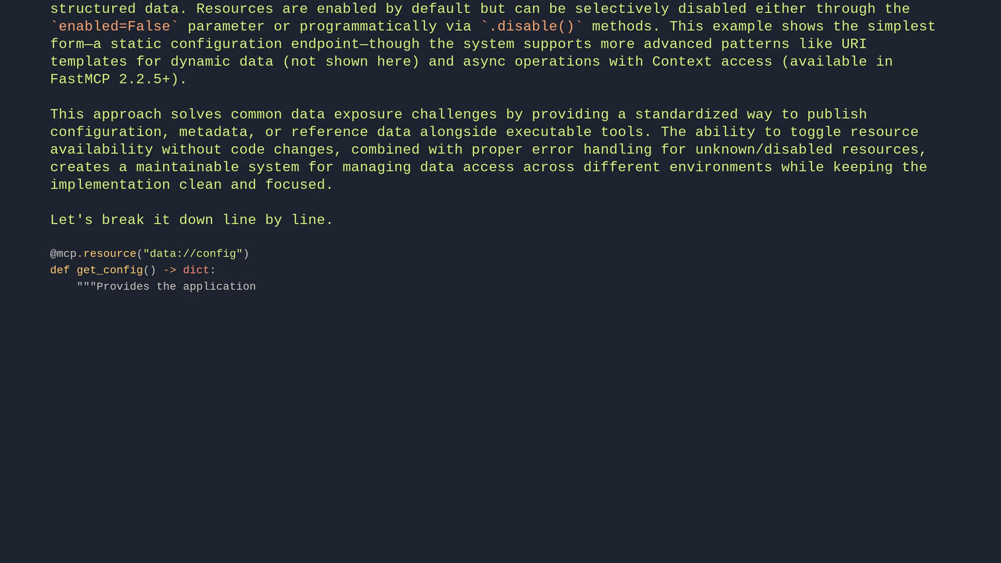
pyautogui.write('configuration."""')
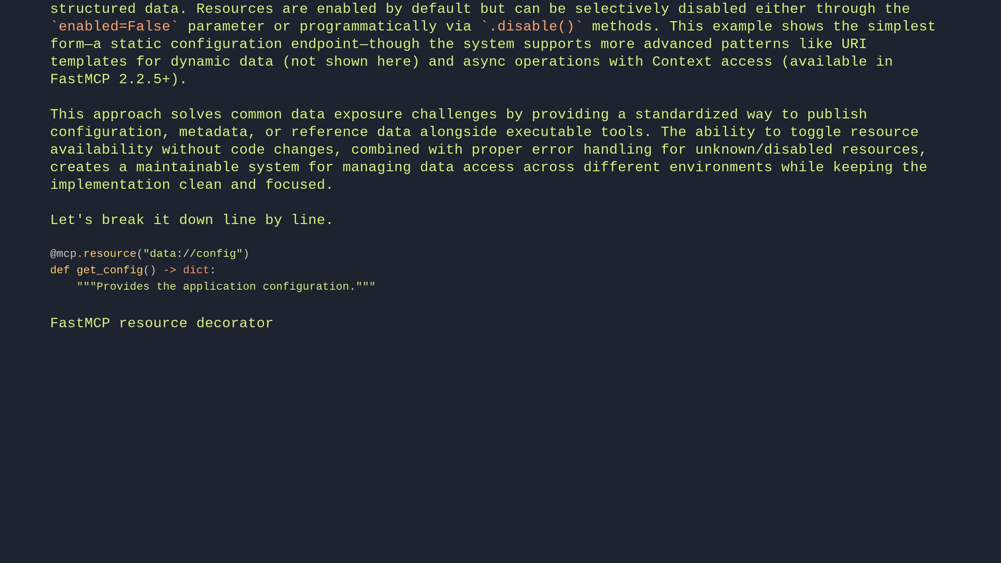
pyautogui.write('exposing this function as a static data endpoint at "data://config". The URI')
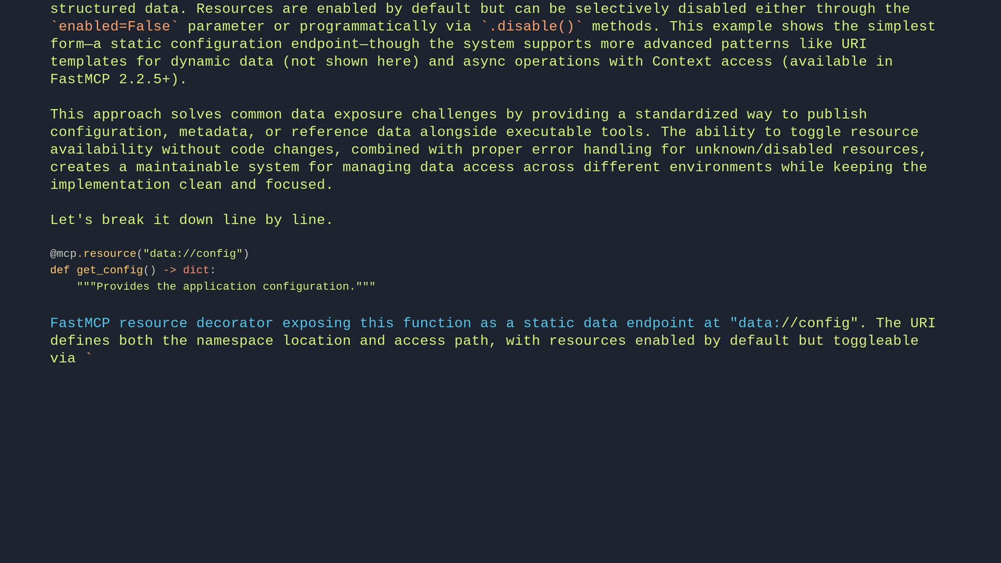
pyautogui.write('`enabled=False` or programmatic `.disable()`/`.e')
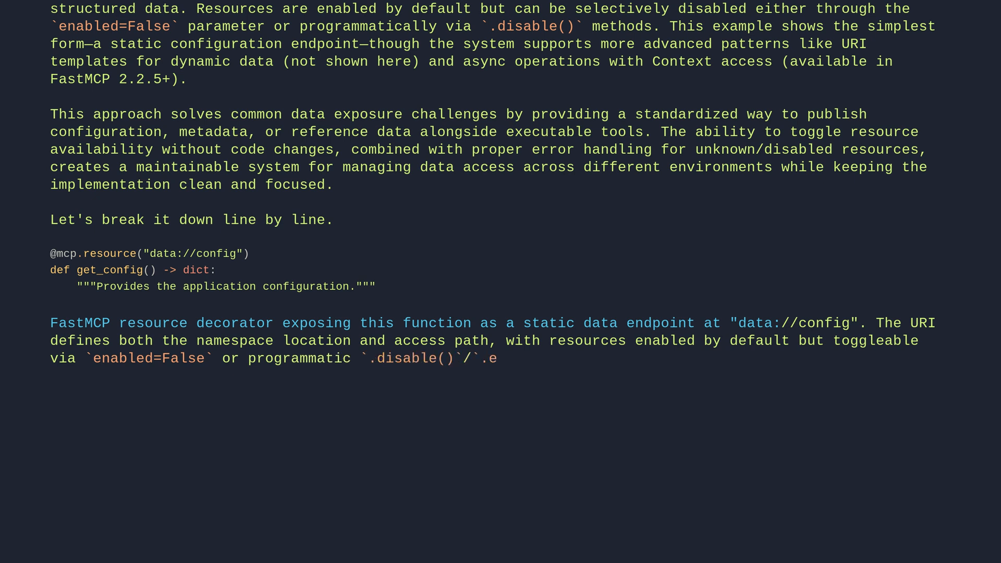
pyautogui.write('nable()` methods.')
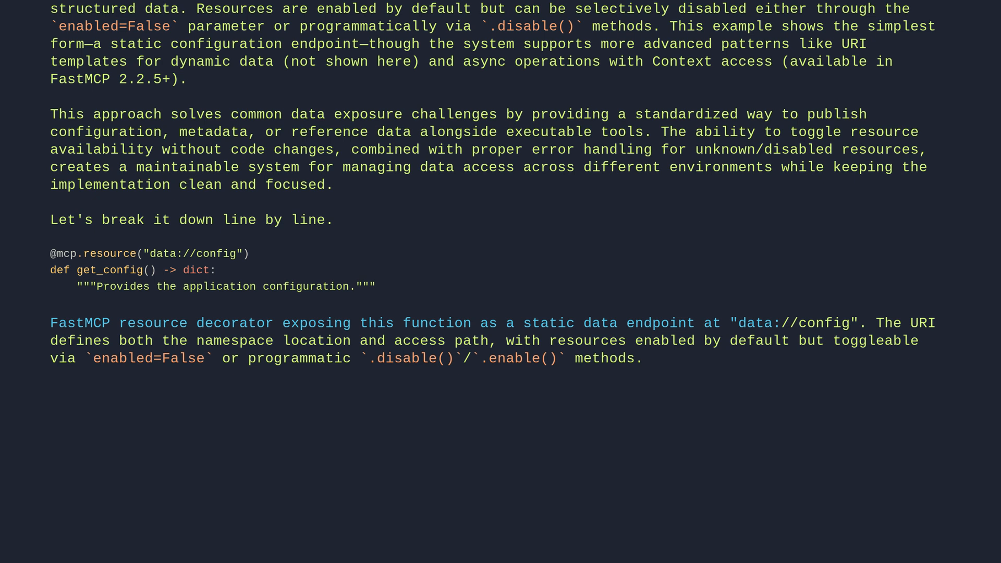
pyautogui.write('This simplest form returns fixed configuration data, while the')
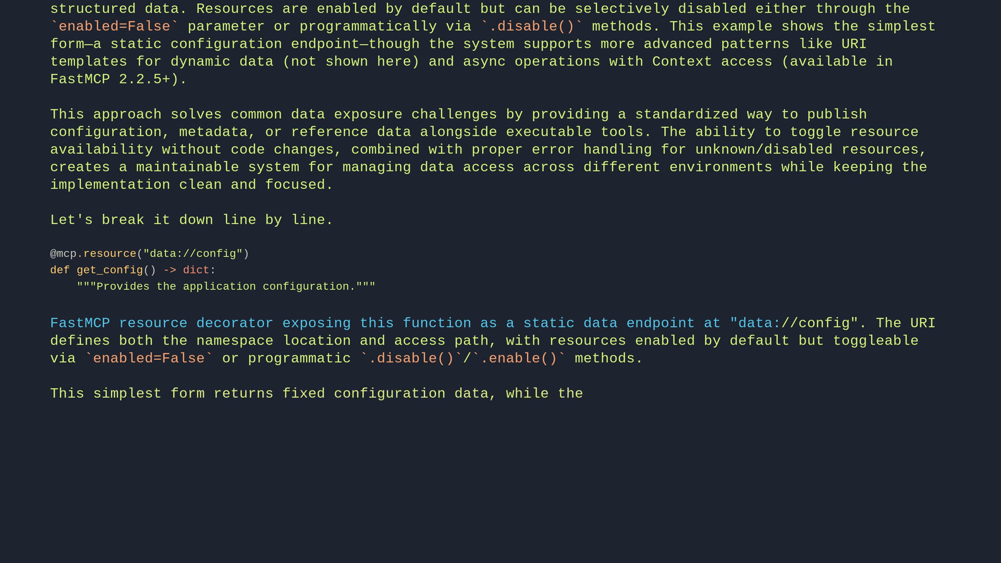
pyautogui.write('framework supports more advanced patterns: URI templates for dynamic')
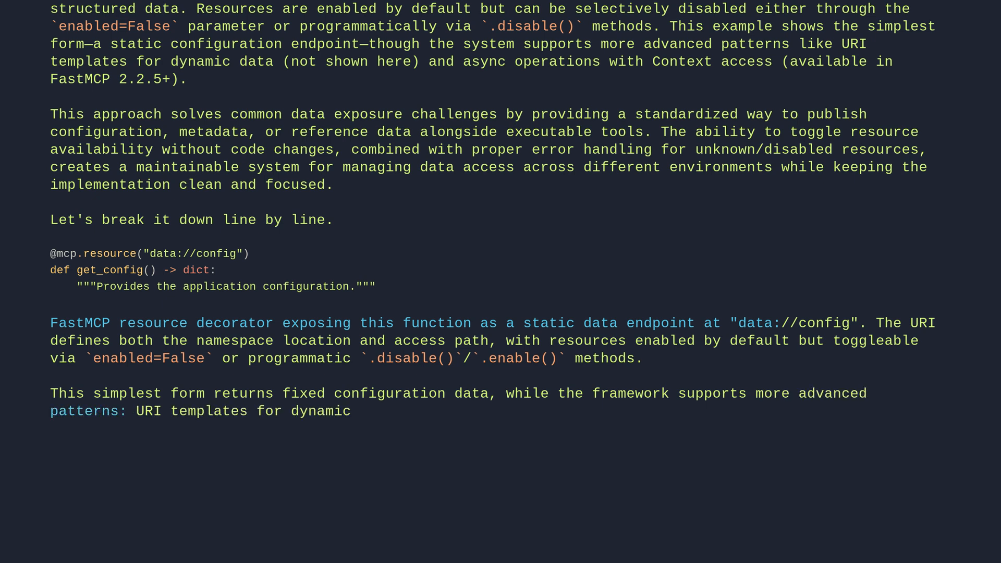
pyautogui.write('data, async operations')
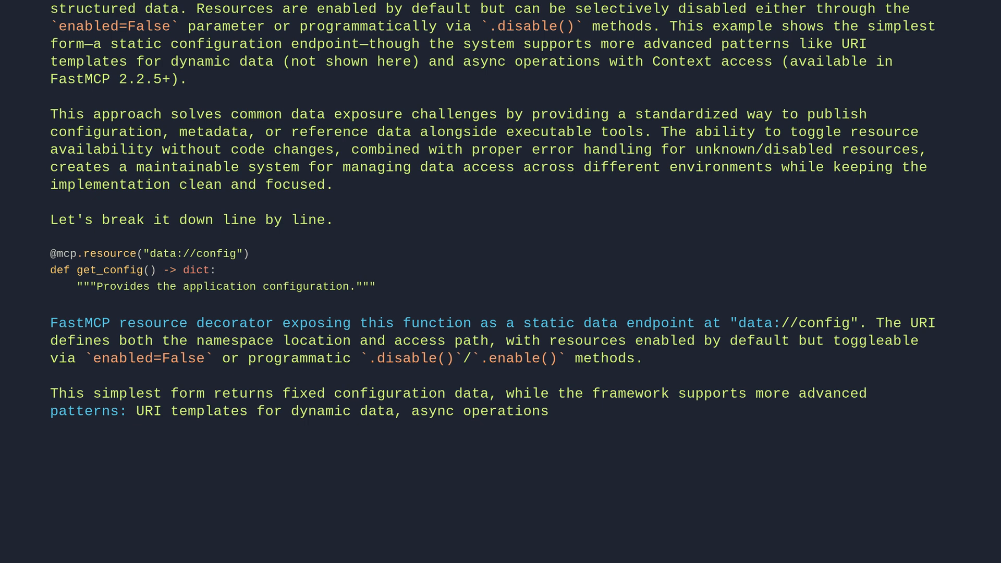
pyautogui.write('(FastMCP 2.2.5+), and Context')
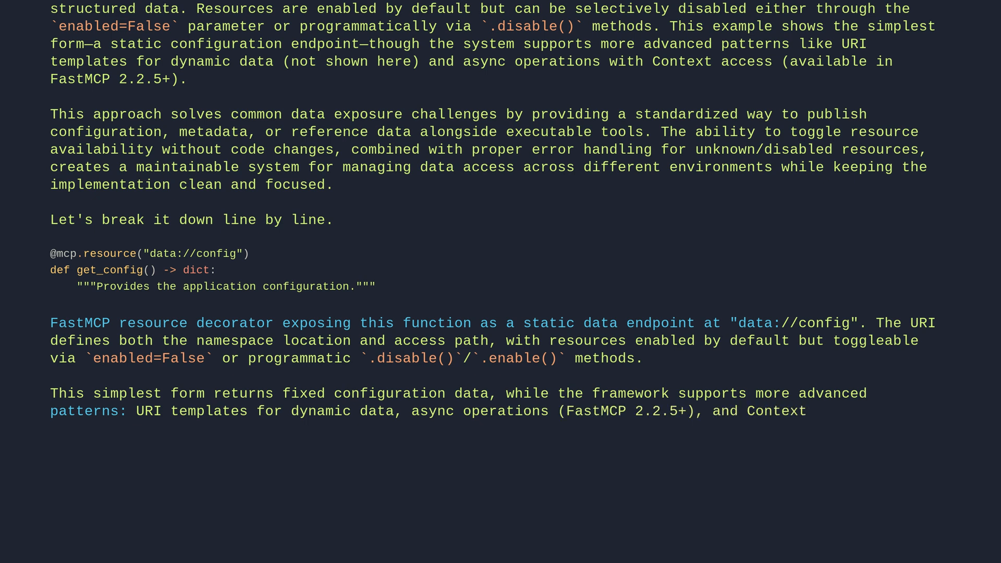
pyautogui.write('parameter access for request-sp')
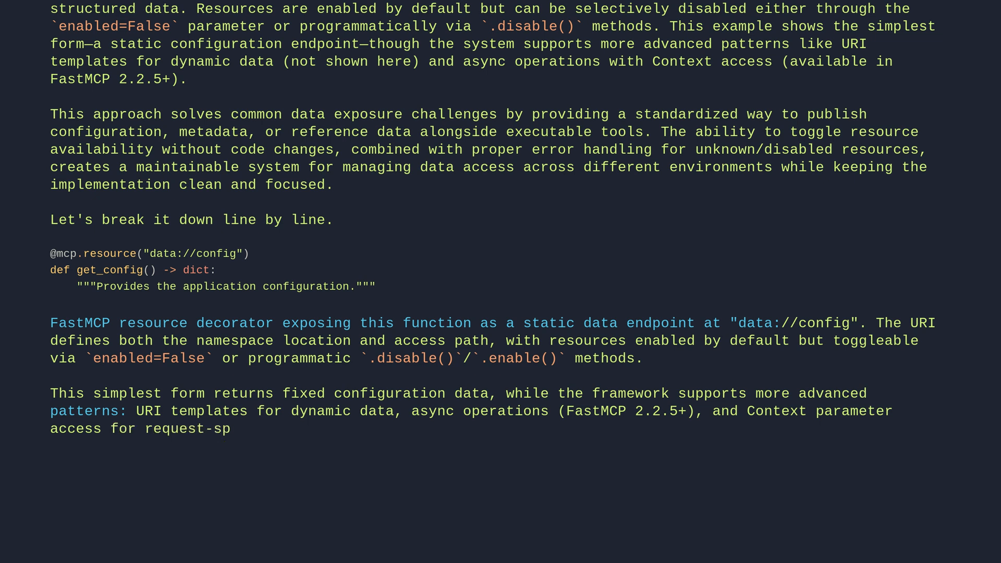
pyautogui.write('ecific handling. Disabled resources return "Unknow')
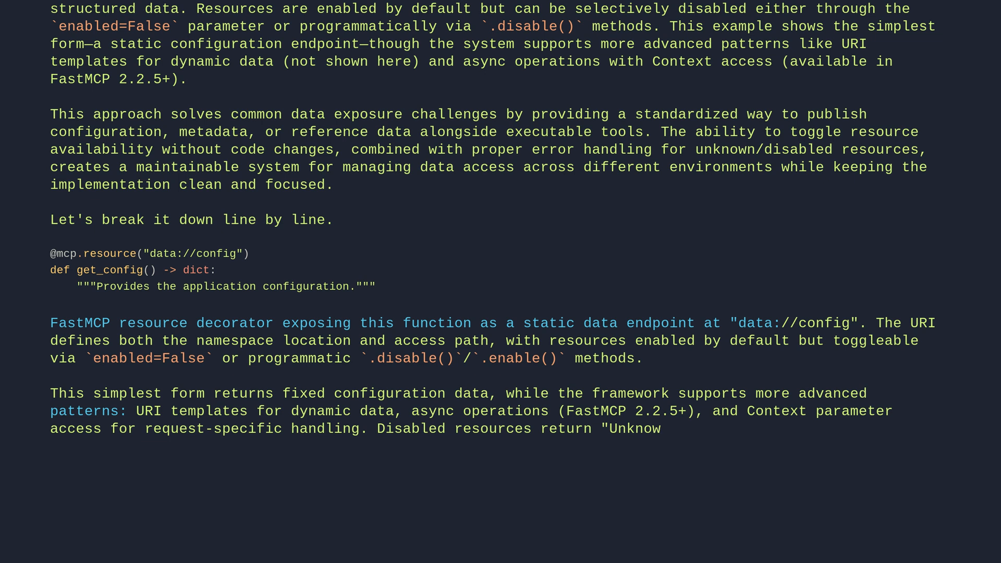
pyautogui.write('n resource" errors when accessed')
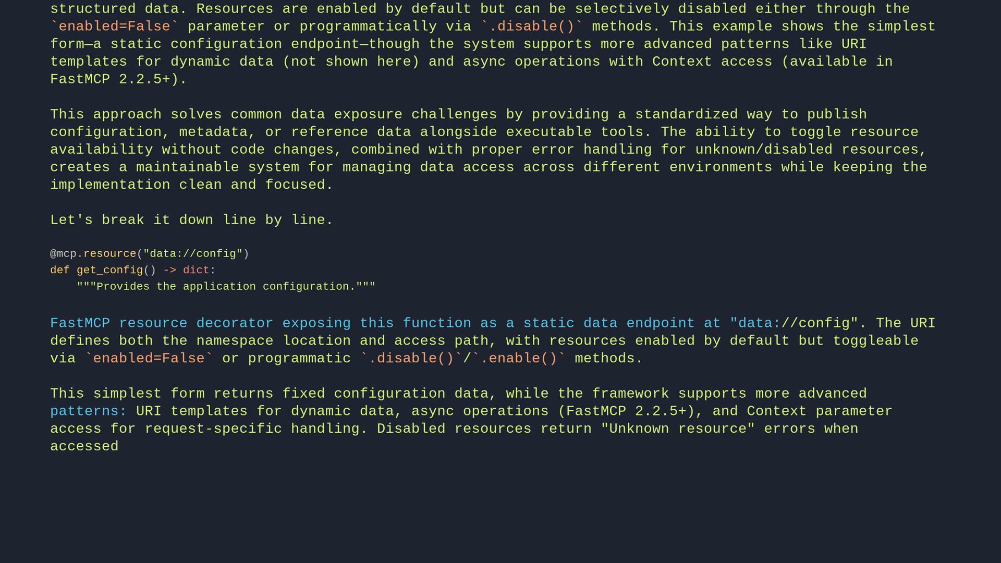
pyautogui.scroll(-3)
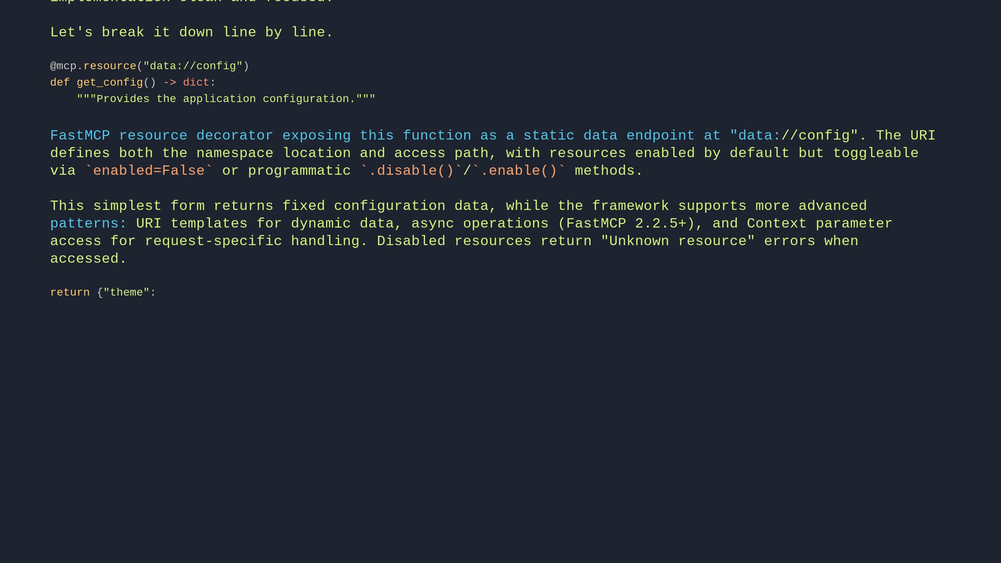
pyautogui.write('"dark", "version": "1.0"}')
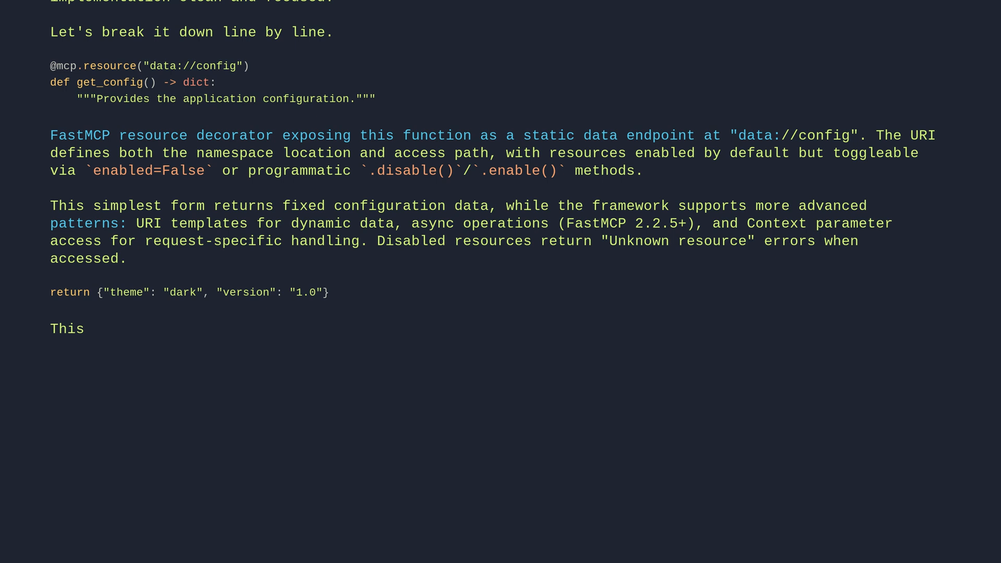
pyautogui.write('returns a static configuration dictionary as a read-only data resource at the "data://config" URI,')
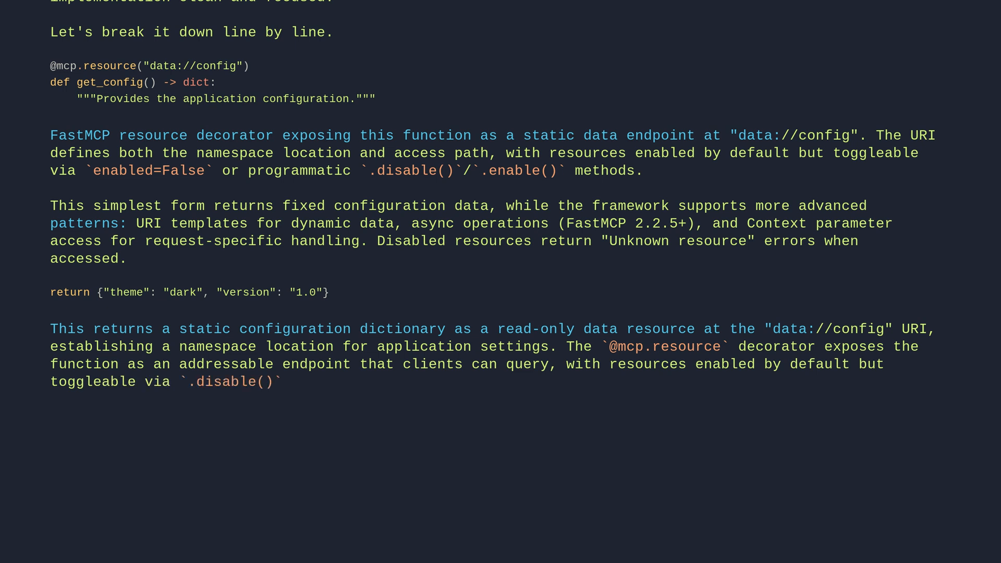
pyautogui.write('/`.enable()` methods or the `enabled=False')
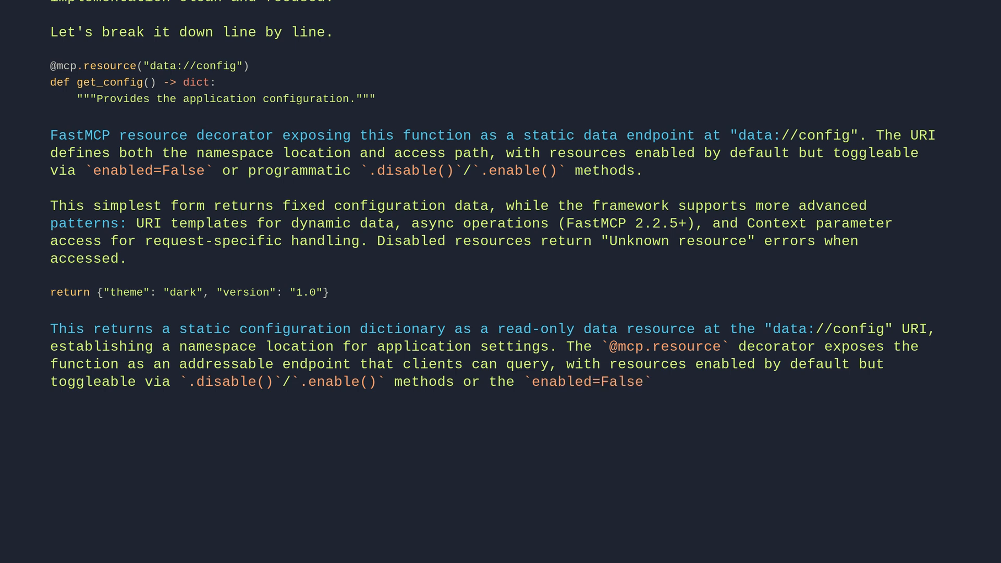
pyautogui.write('parameter. For dy')
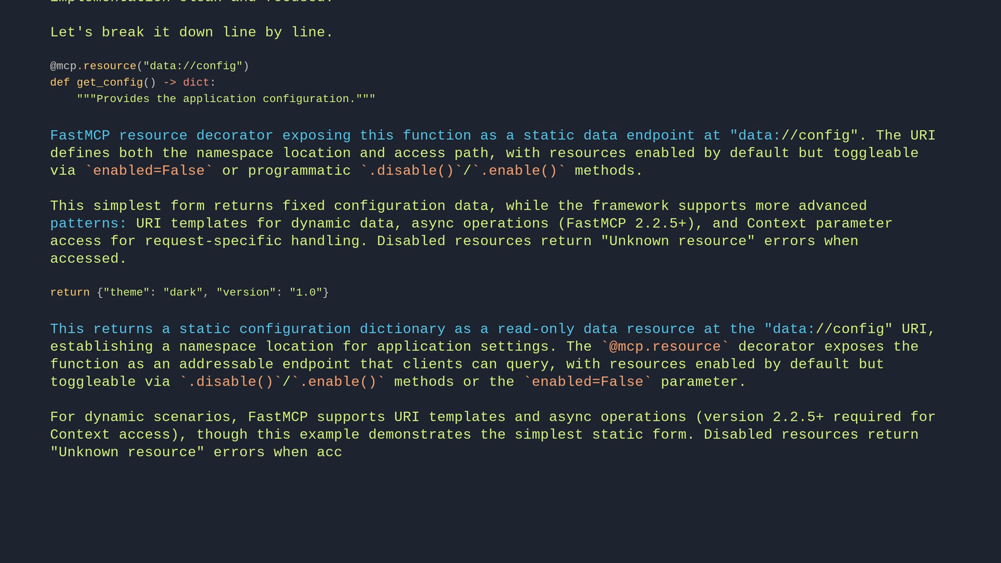
pyautogui.scroll(-3)
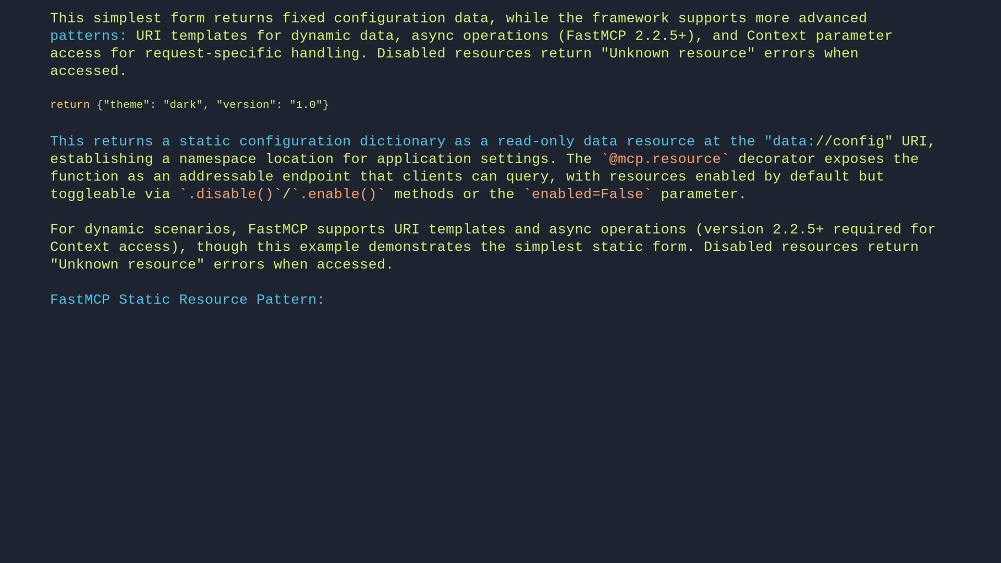
pyautogui.write('The `@mcp.resource` decorator transforms Python functions into read-only d')
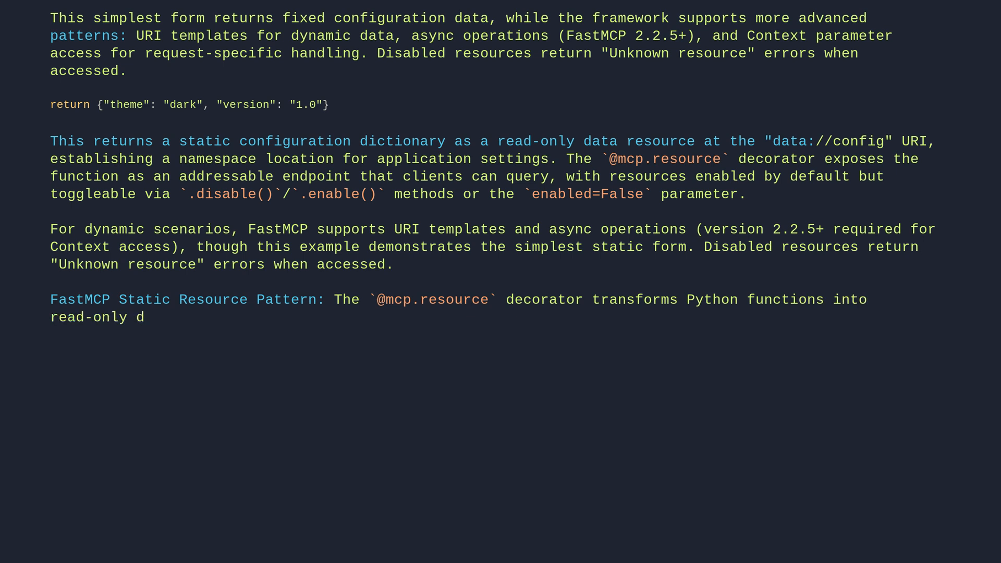
pyautogui.write('ata endpoints, with UR')
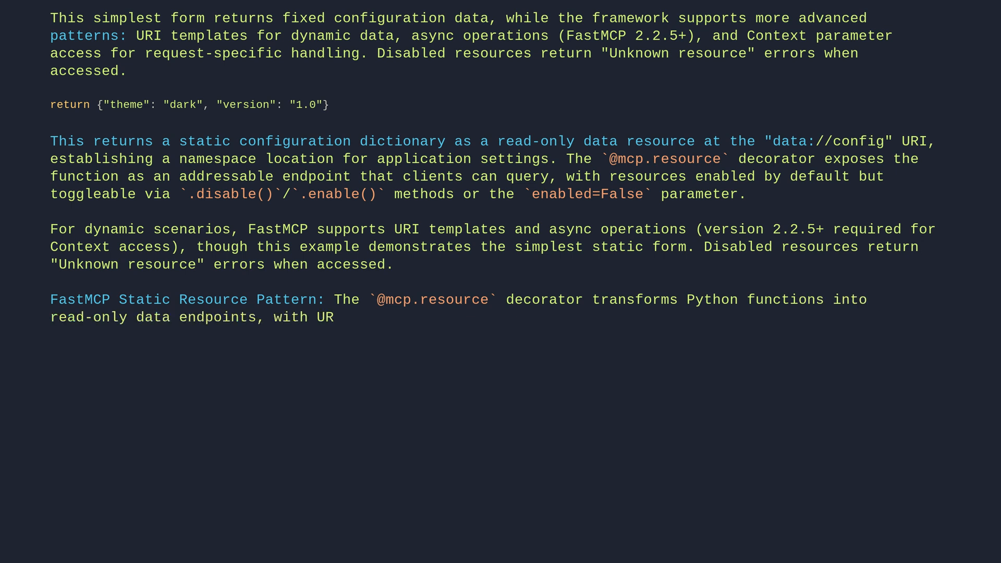
pyautogui.write('Is like "data://con')
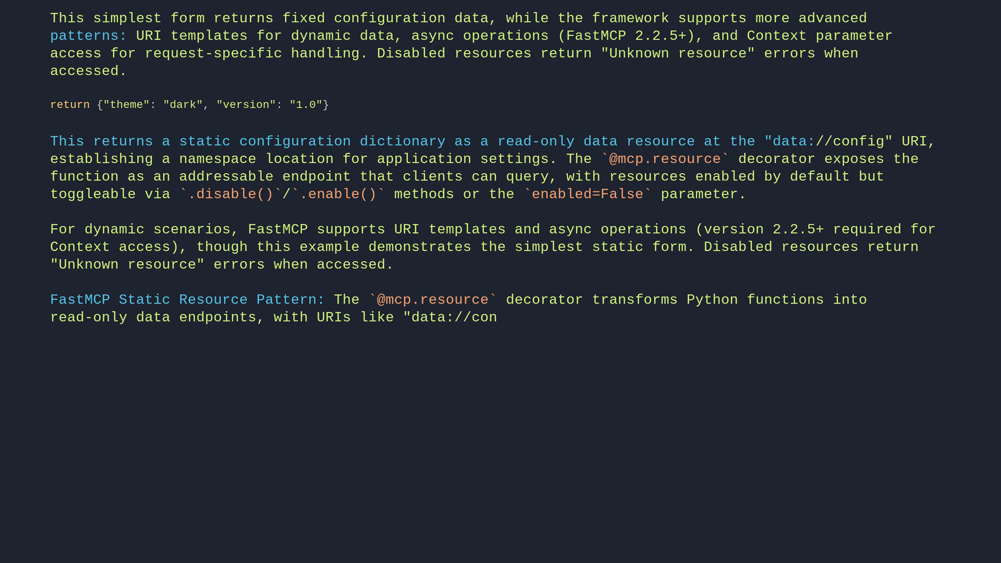
pyautogui.write('fig" defining their n')
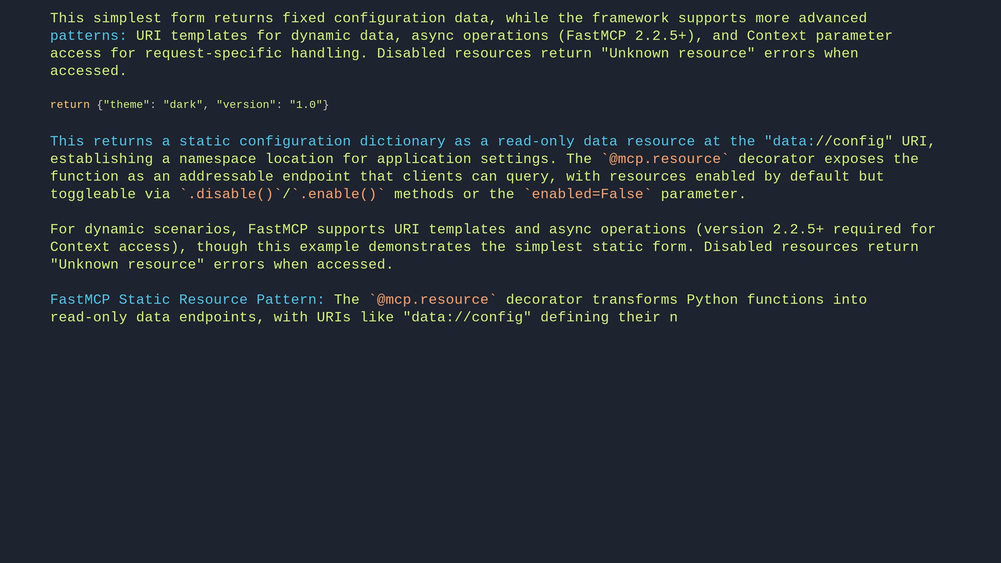
pyautogui.write("amespace location in the server's resource hierarchy.")
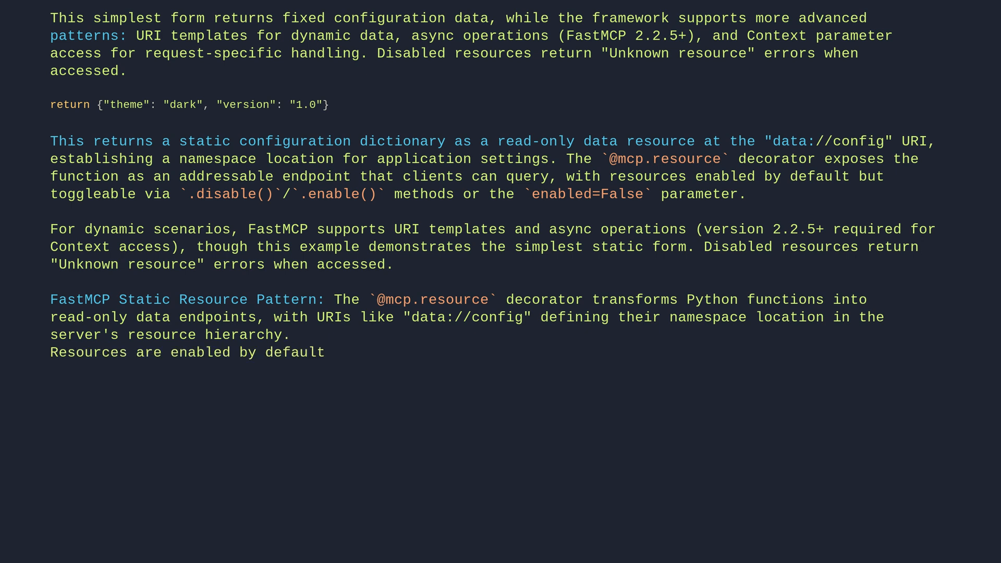
pyautogui.write(', but can be disabled either')
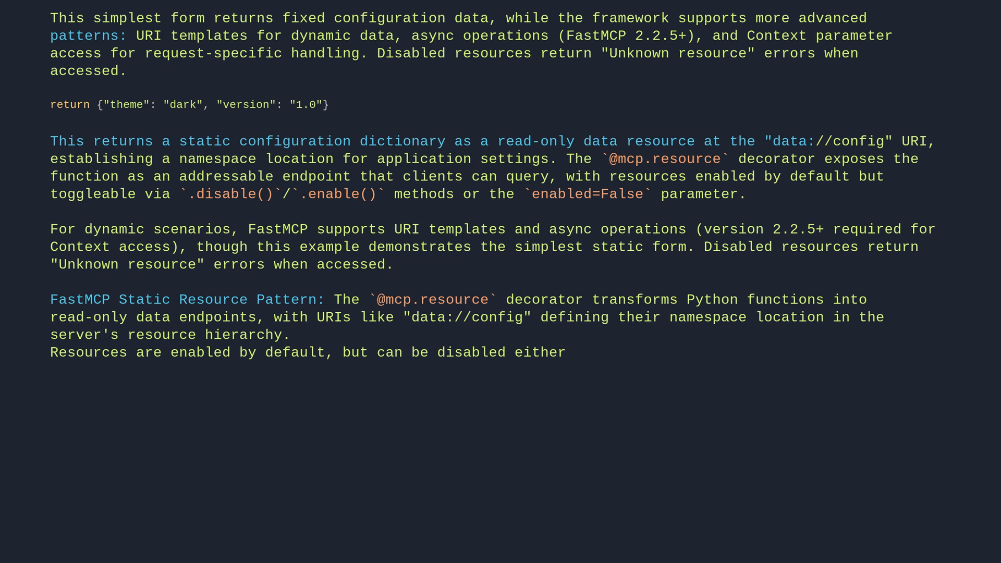
pyautogui.write('through the `enabled=False` parameter or programmatically via `.')
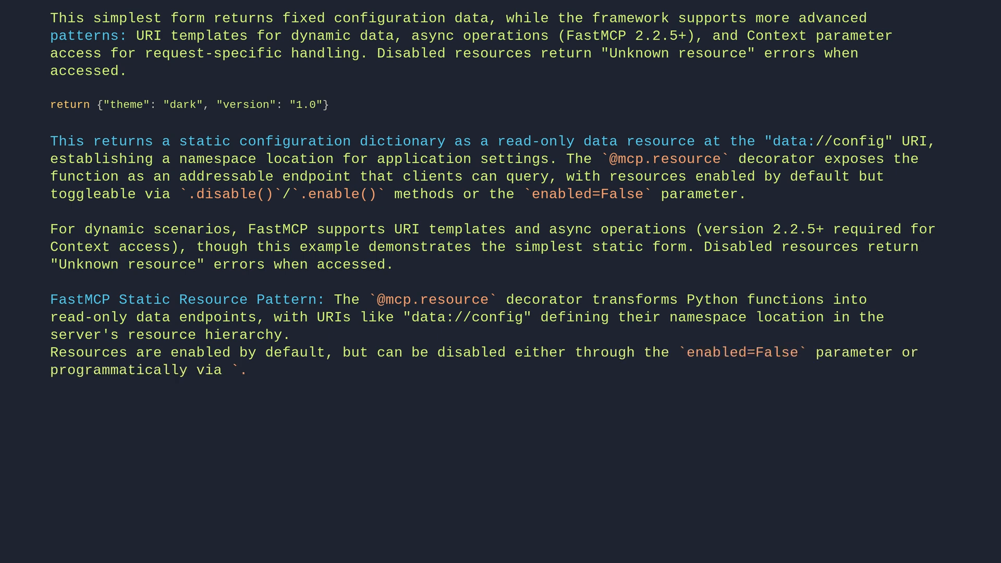
pyautogui.write('disable()` calls, causing "Unknown resource" errors when accessed.')
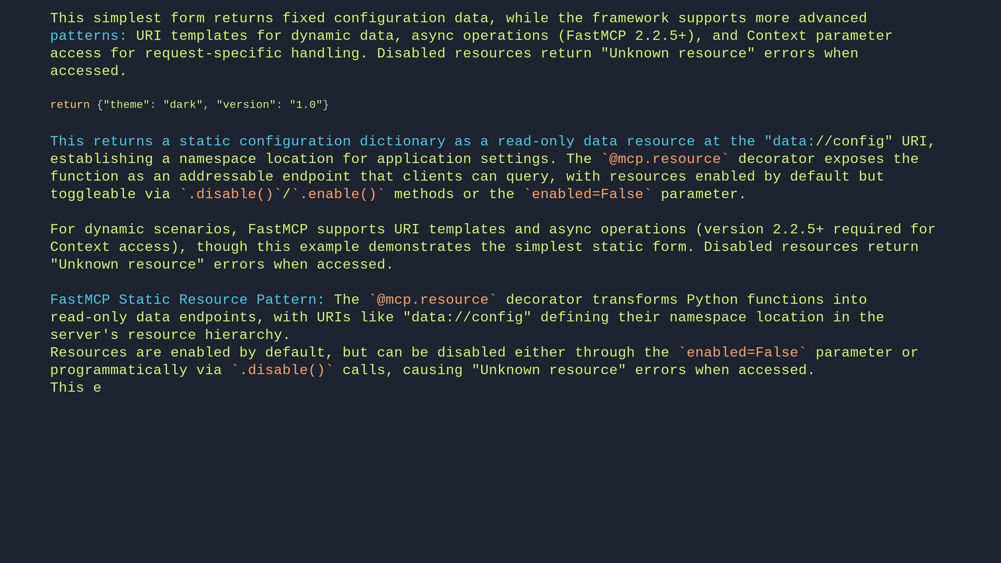
pyautogui.write('xample demonstrates the simplest resource form—a static configur')
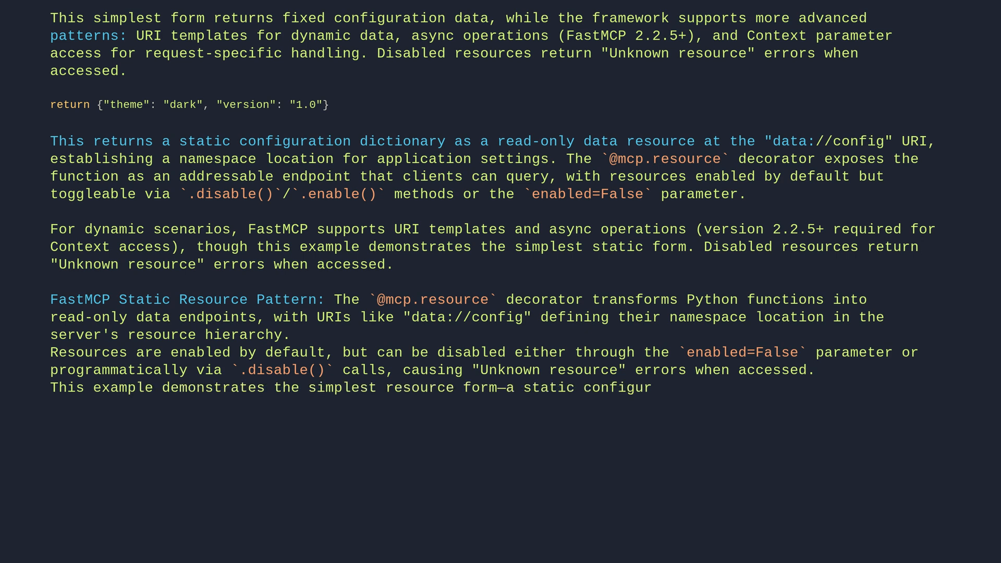
pyautogui.write('ation return—while async')
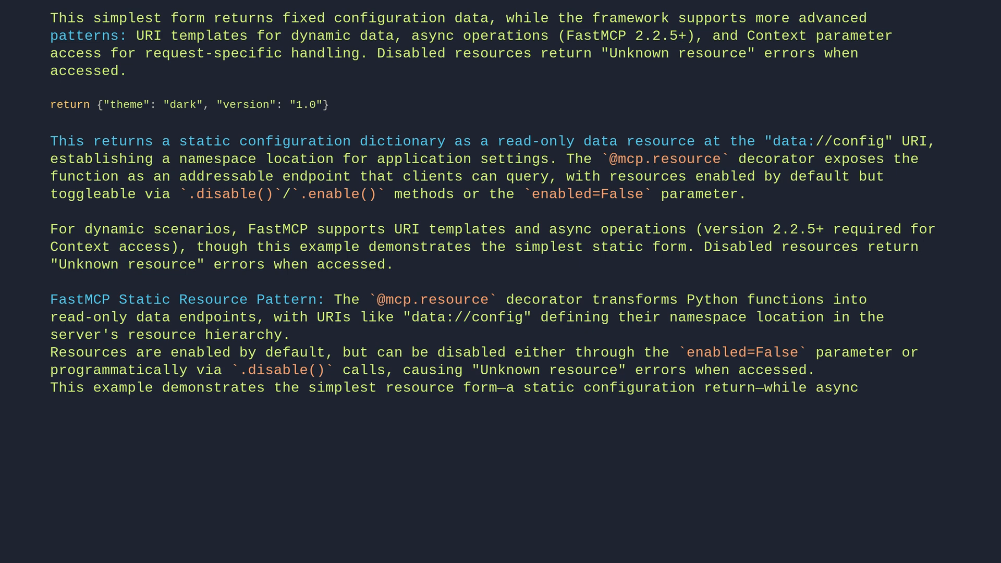
pyautogui.write('operations and Context injection (available since FastMC')
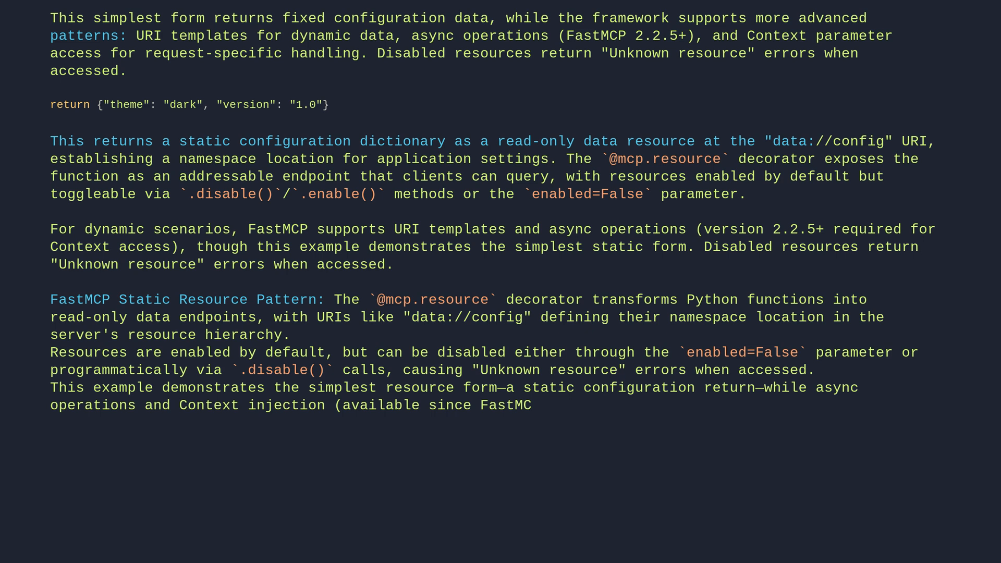
pyautogui.write('P 2.2.5+) e')
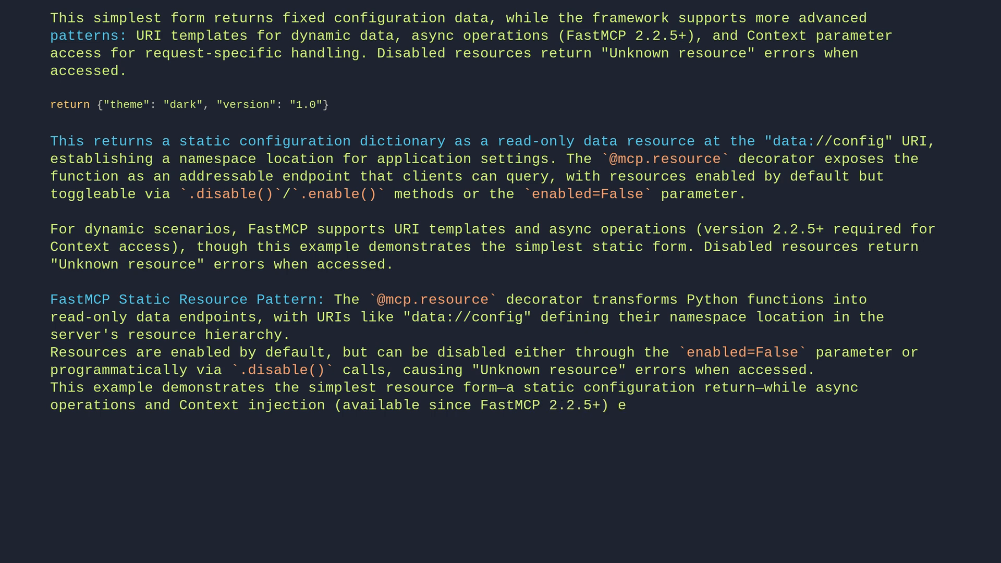
pyautogui.write('nable more dynamic implementat')
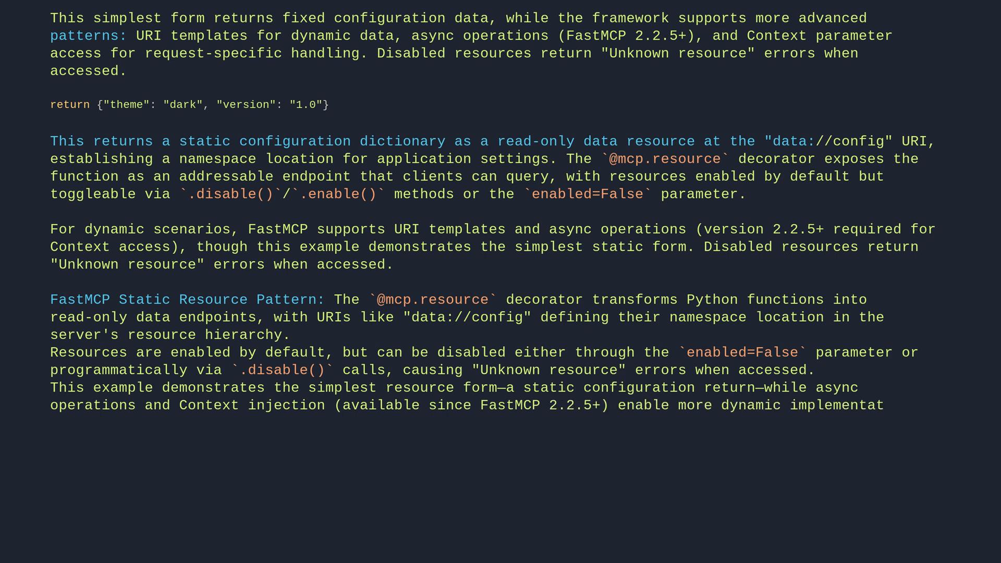